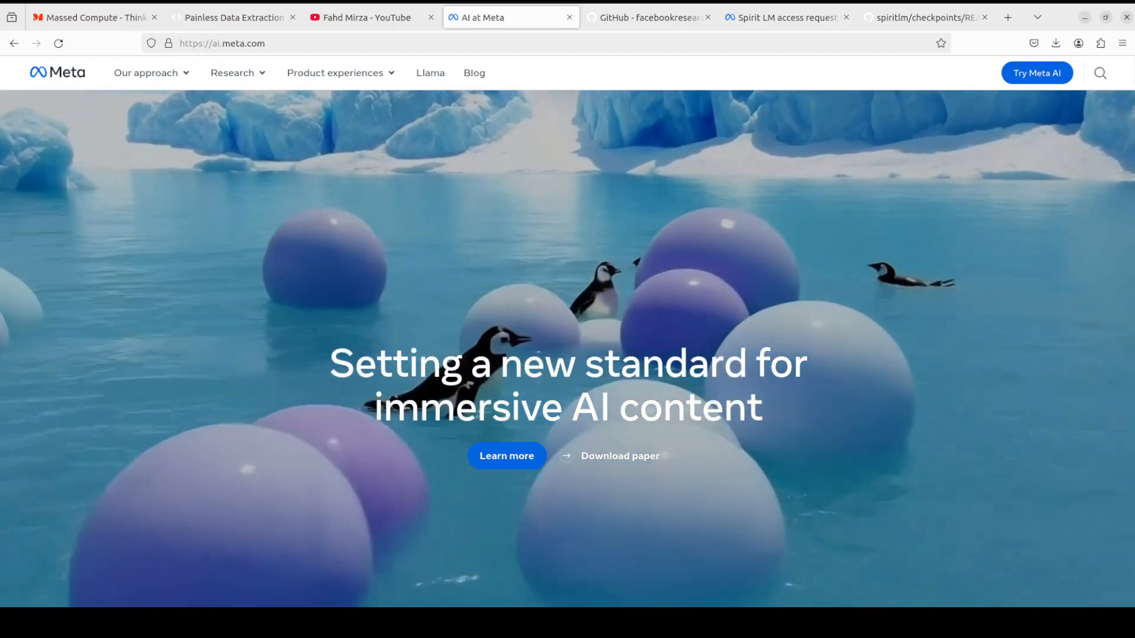
Bring up the Spirit LM access request form and scroll through its license terms
{"action": "left_click", "coordinate": [786, 17]}
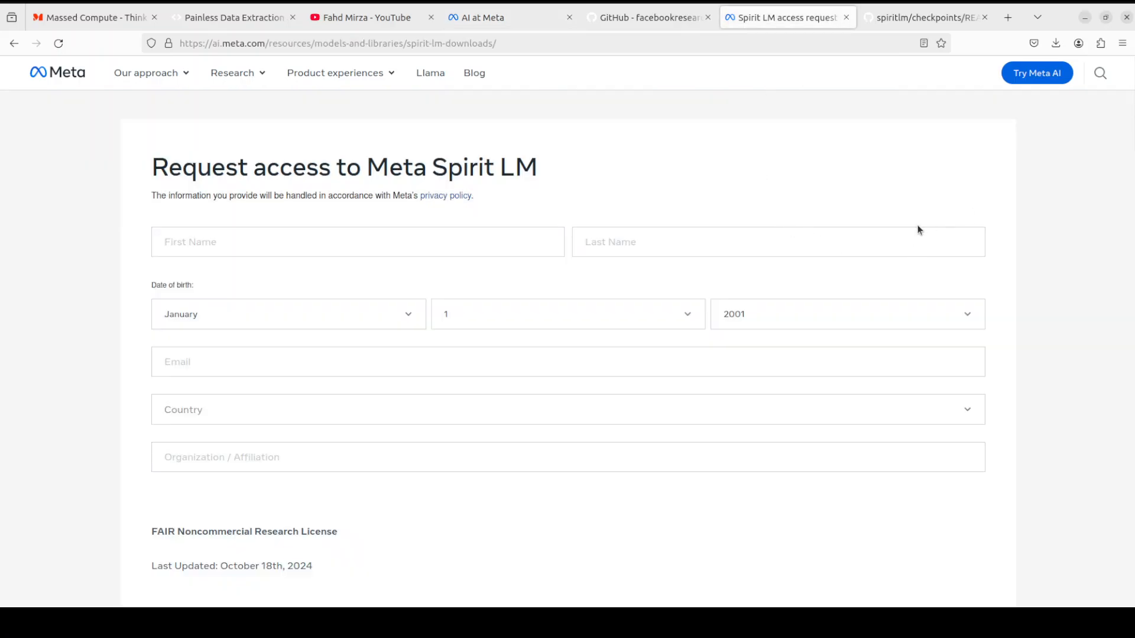
{"action": "mouse_move", "coordinate": [470, 449]}
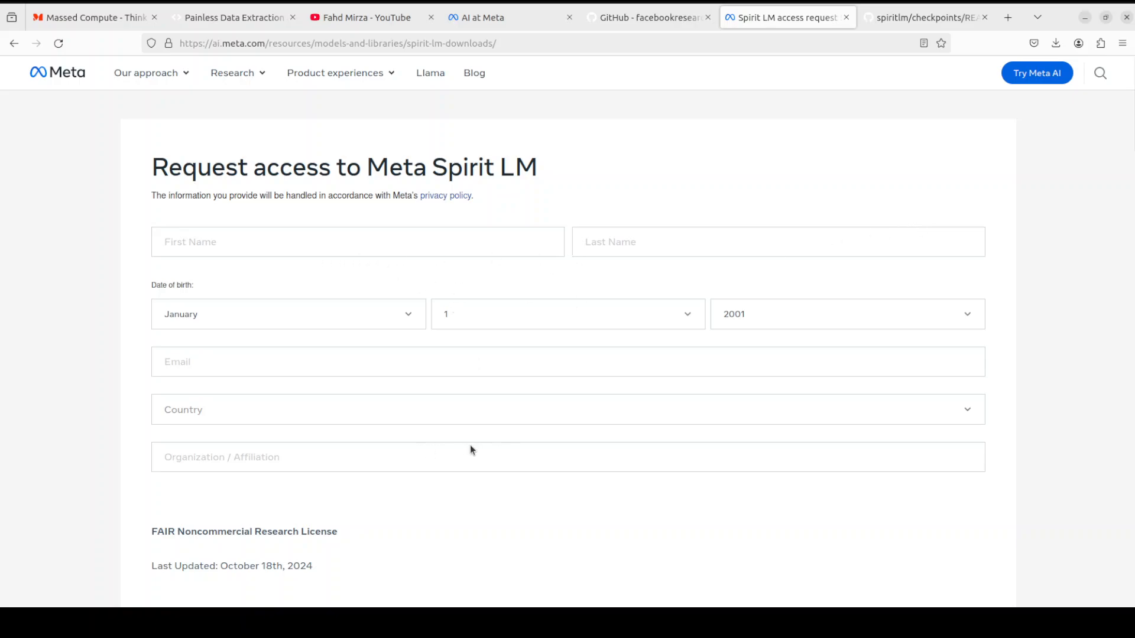
{"action": "mouse_move", "coordinate": [834, 387]}
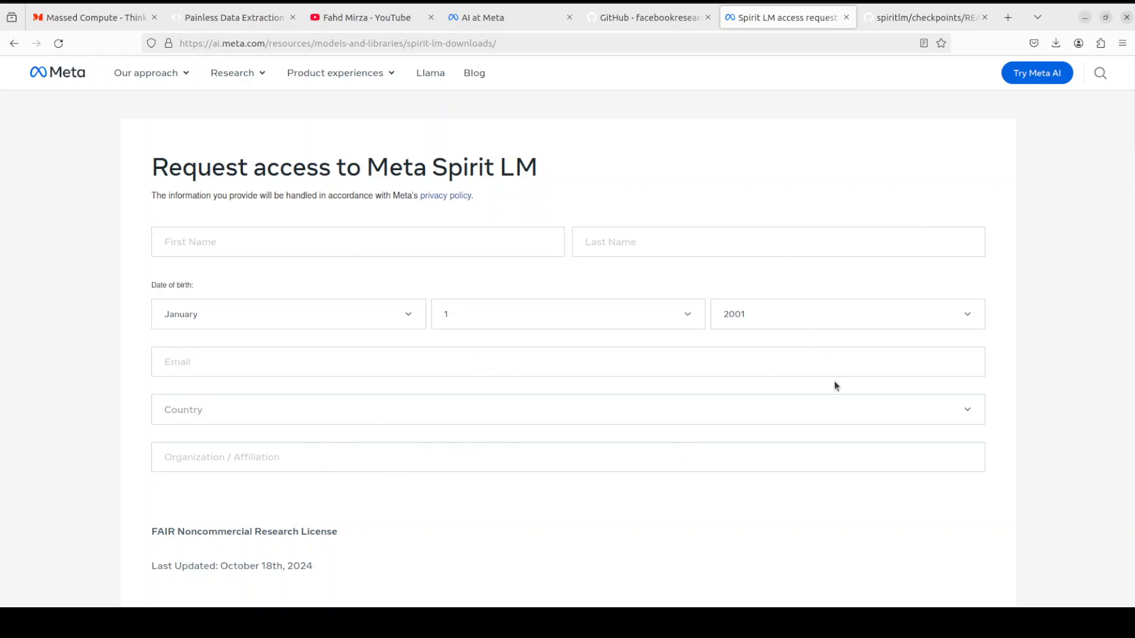
{"action": "scroll", "scroll_direction": "down", "scroll_amount": 3}
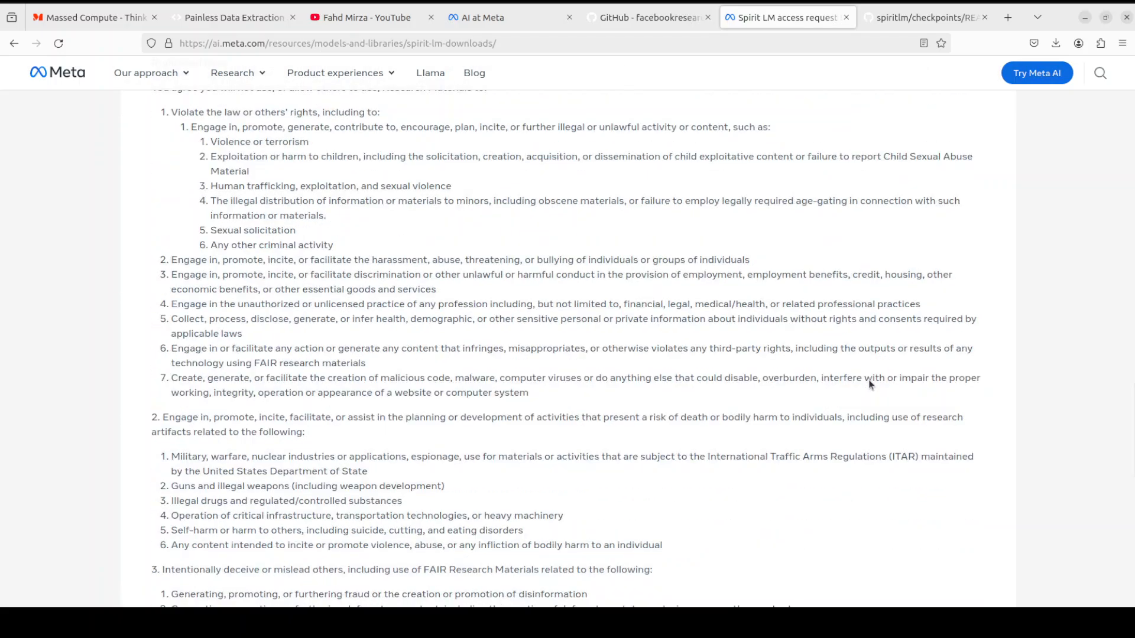
{"action": "scroll", "scroll_direction": "down", "scroll_amount": 3}
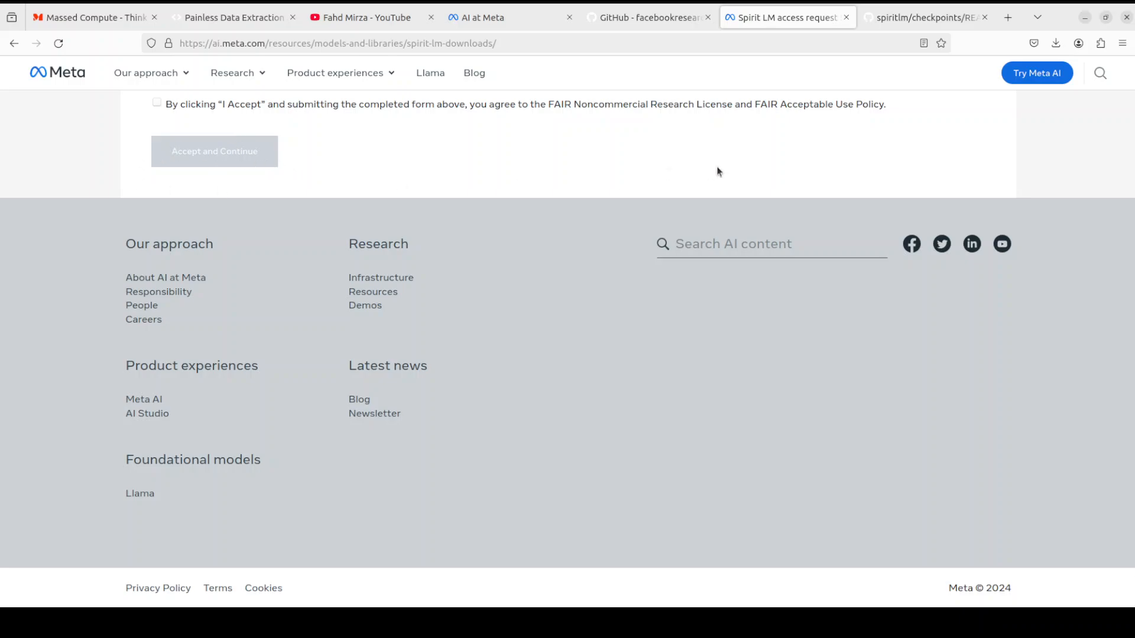
{"action": "mouse_move", "coordinate": [708, 176]}
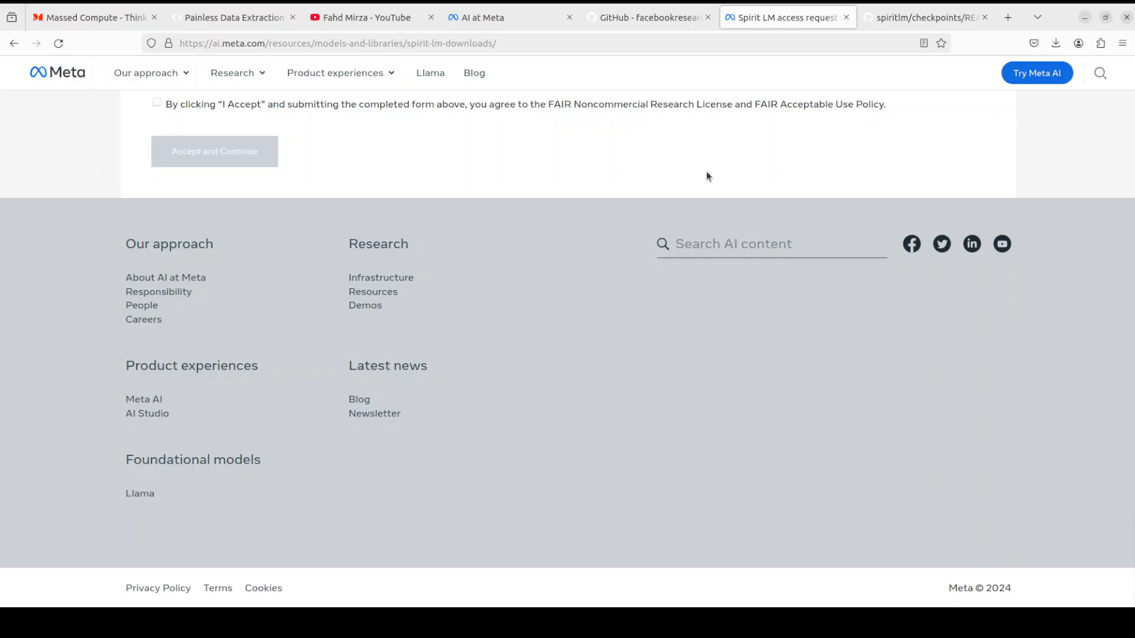
{"action": "mouse_move", "coordinate": [613, 186]}
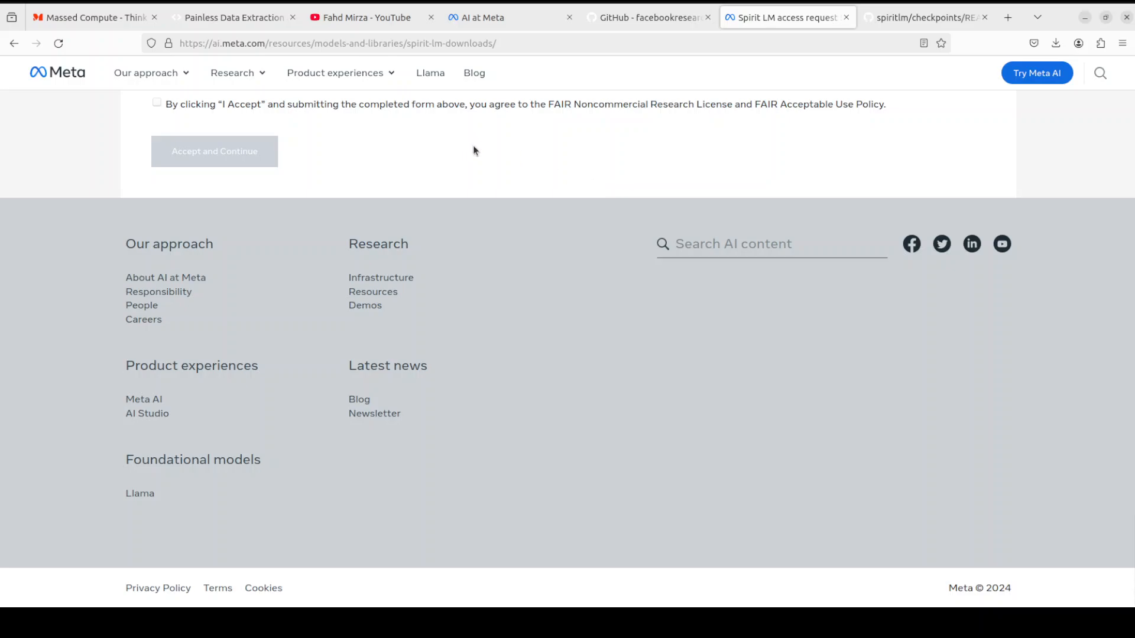
{"action": "mouse_move", "coordinate": [520, 149]}
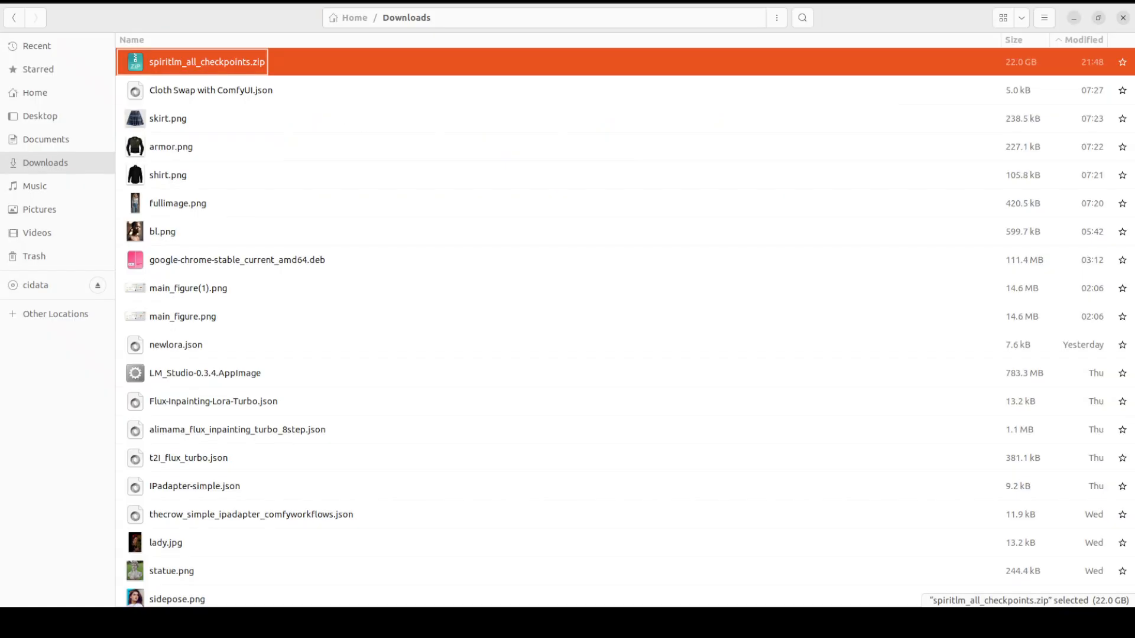
{"action": "right_click", "coordinate": [206, 61]}
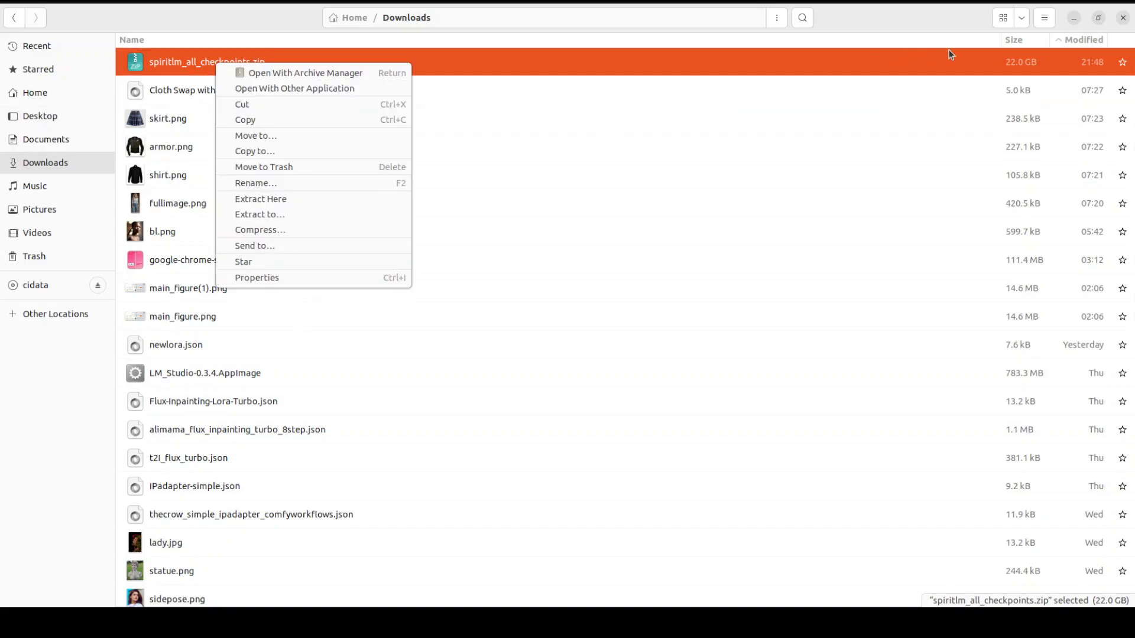
{"action": "mouse_move", "coordinate": [1027, 74]}
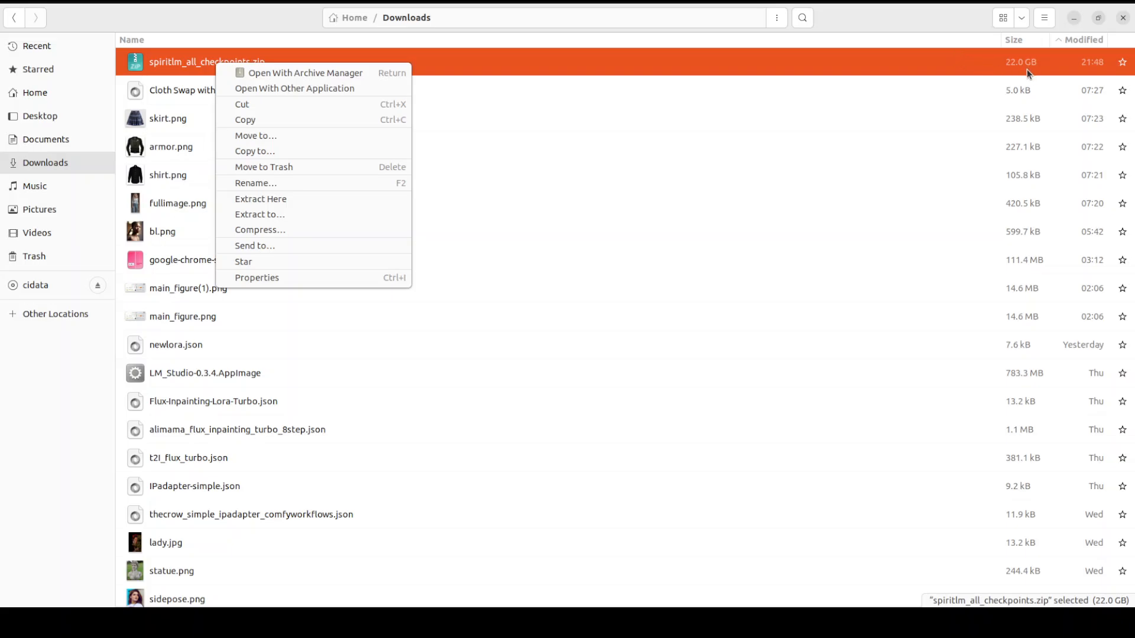
{"action": "mouse_move", "coordinate": [183, 65]}
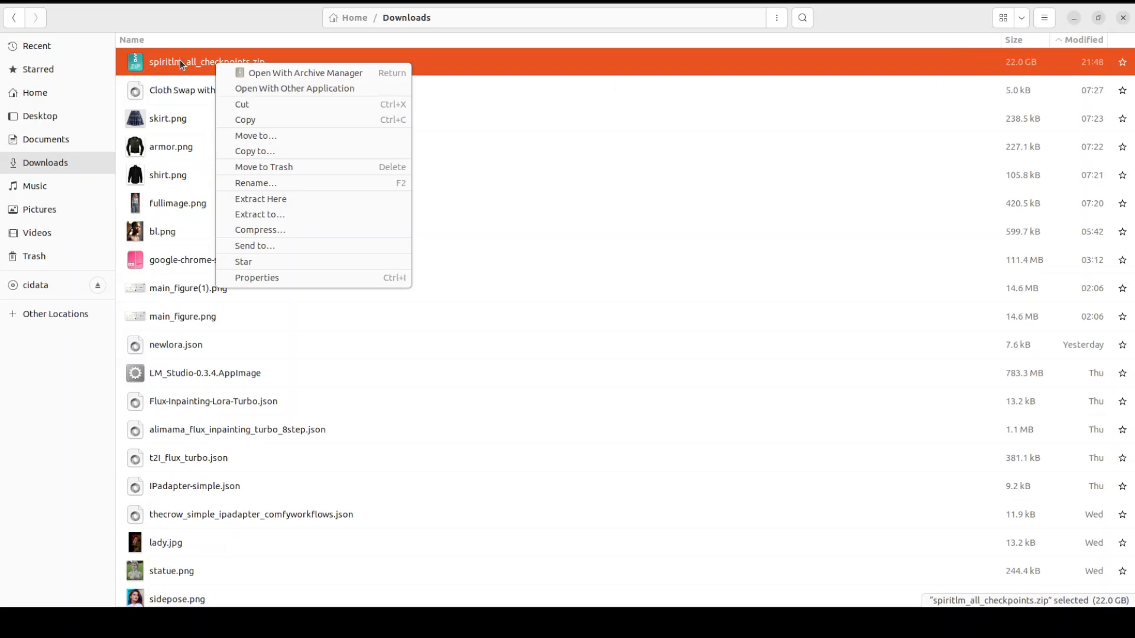
{"action": "mouse_move", "coordinate": [173, 78]}
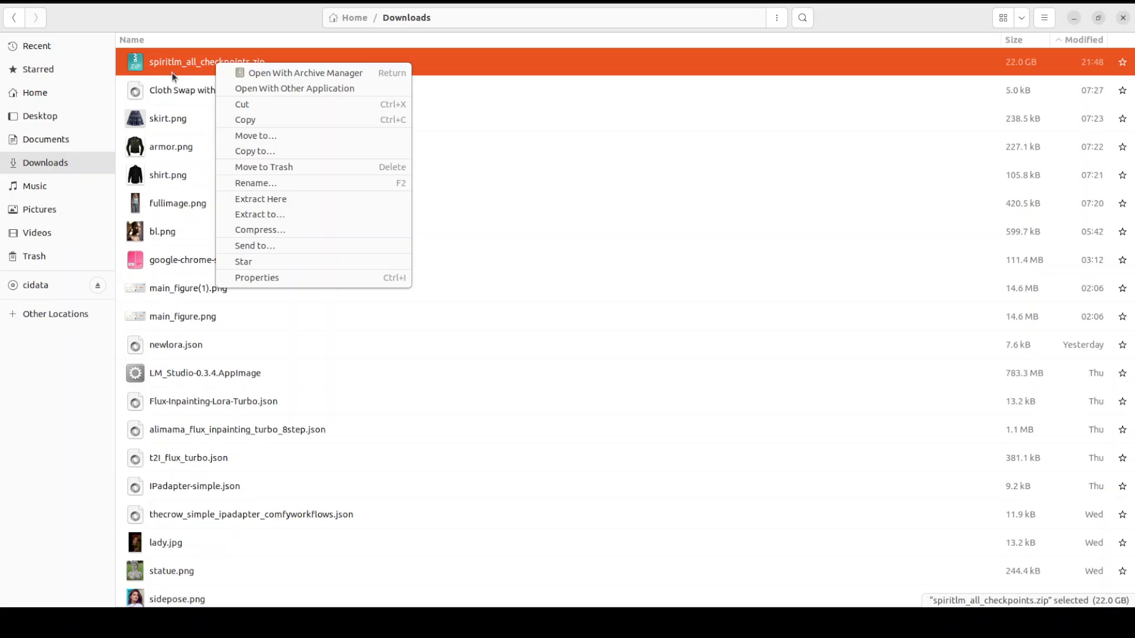
{"action": "mouse_move", "coordinate": [174, 77]}
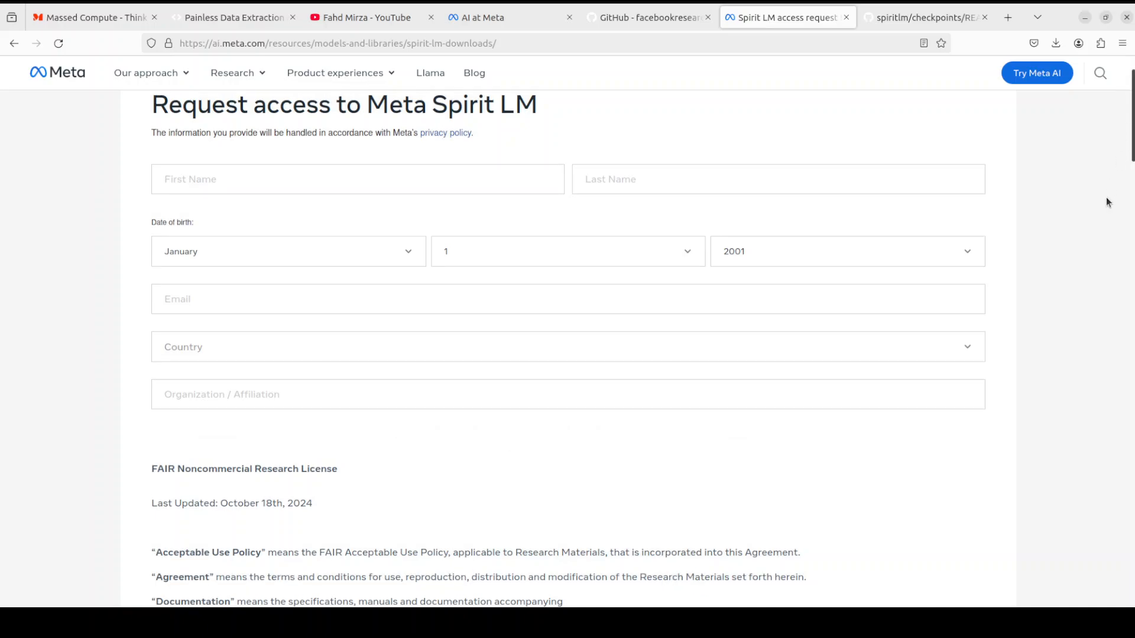
{"action": "mouse_move", "coordinate": [1079, 205]}
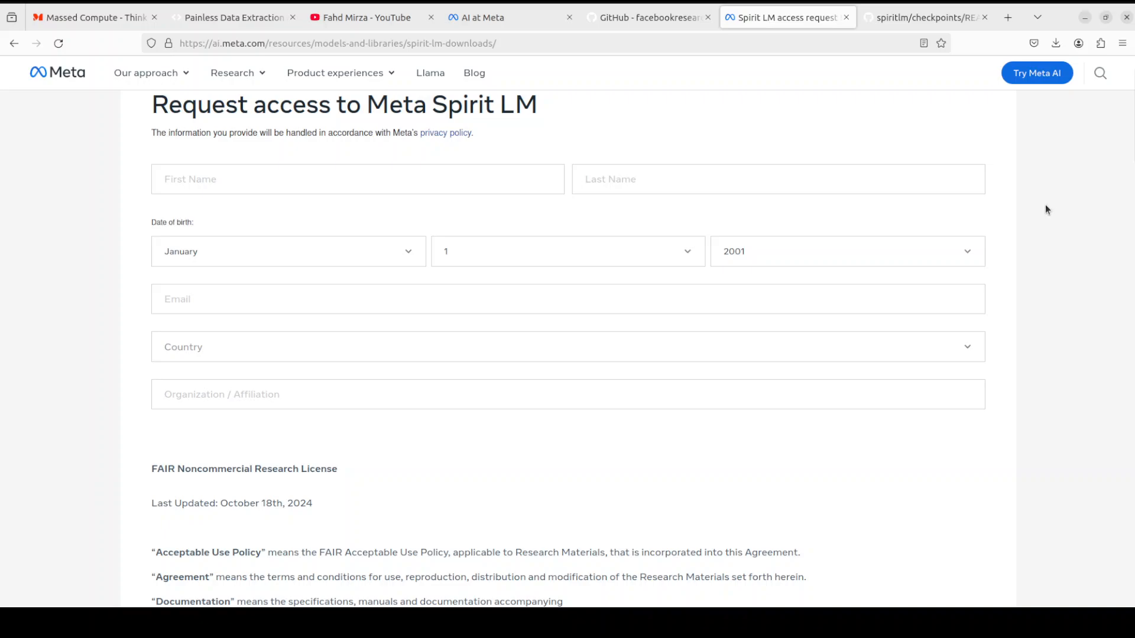
{"action": "mouse_move", "coordinate": [1054, 201]}
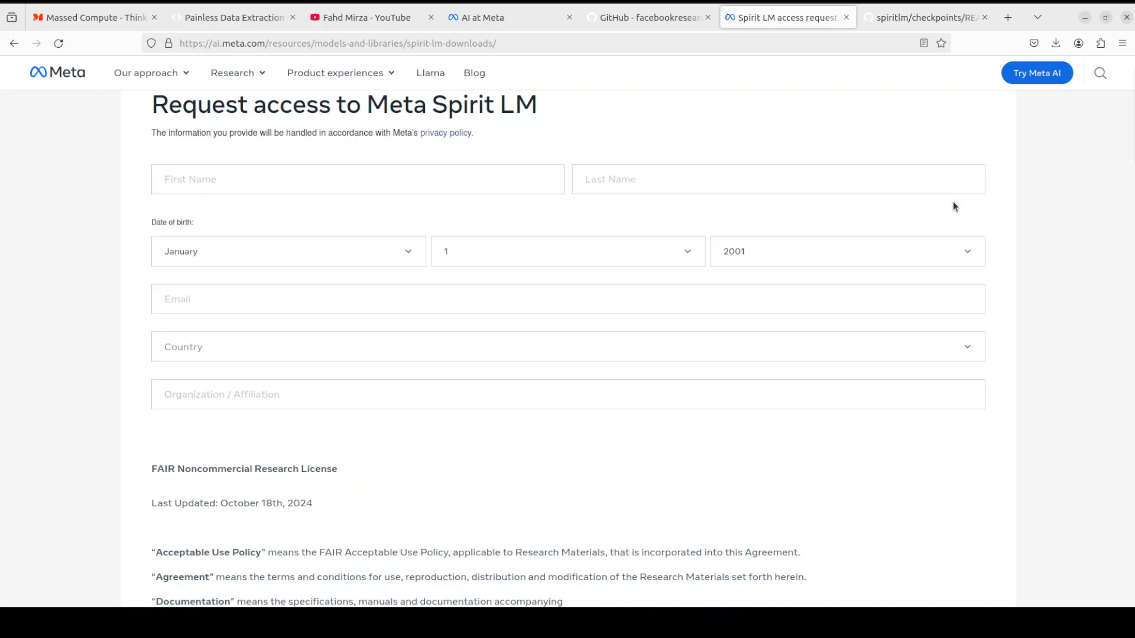
{"action": "mouse_move", "coordinate": [958, 201]}
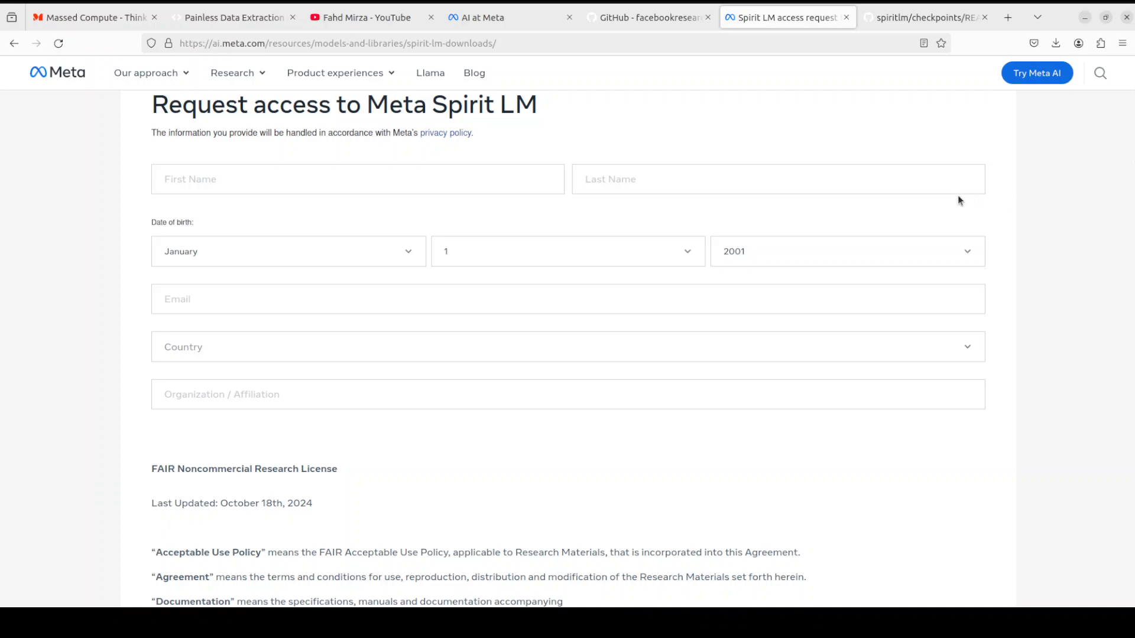
{"action": "mouse_move", "coordinate": [720, 138]}
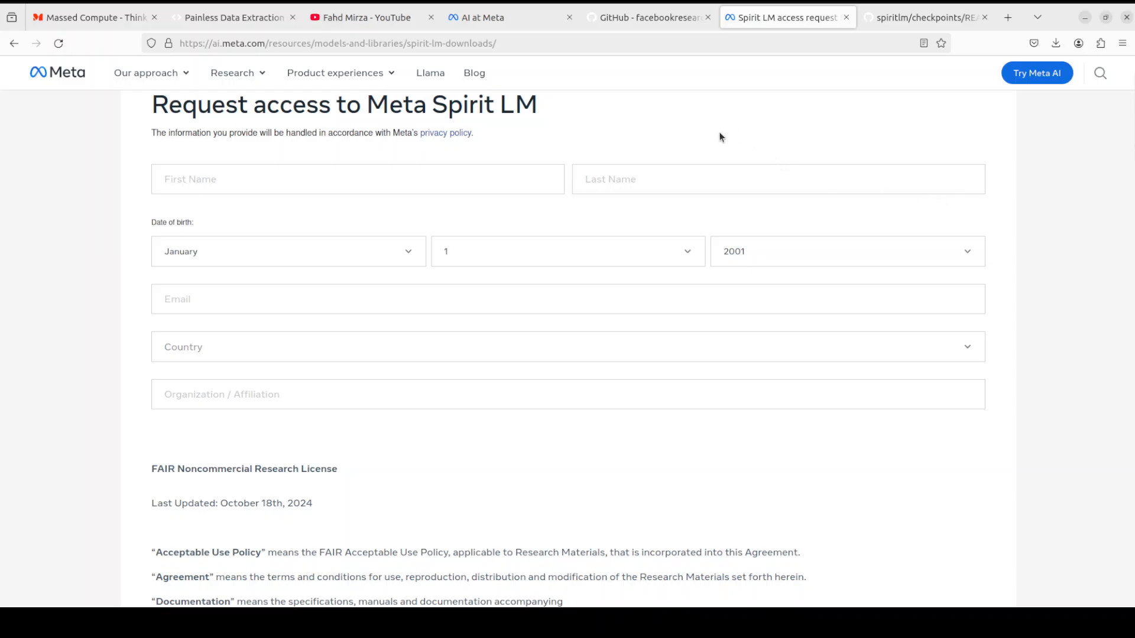
Bring the spiritlm checkpoints README tab to the front
{"action": "left_click", "coordinate": [926, 17]}
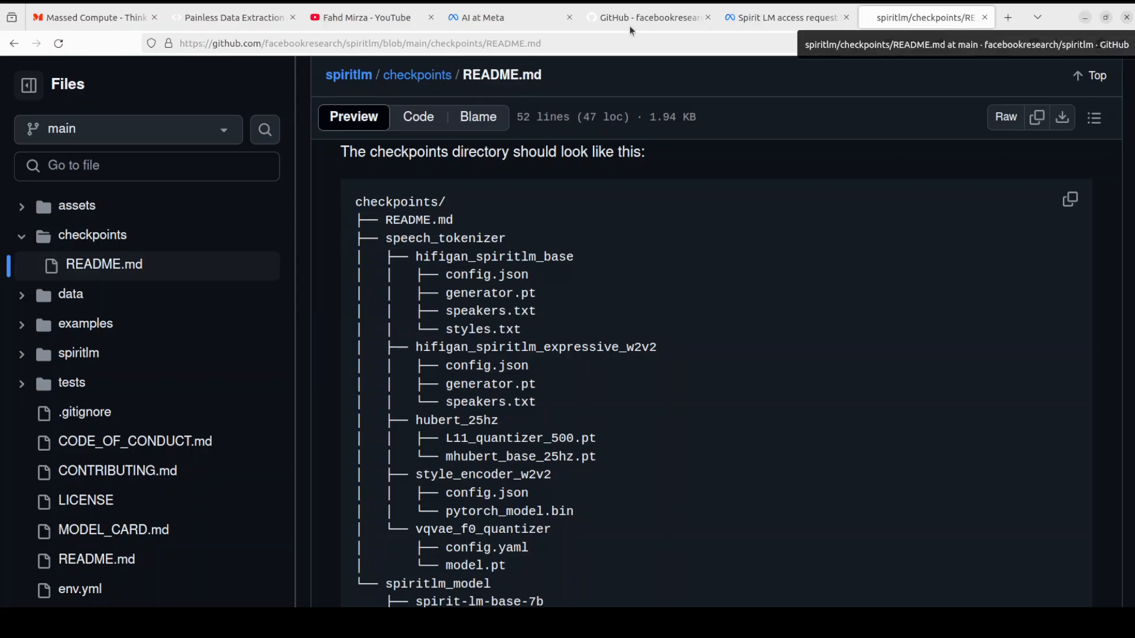
Review the spiritlm repo overview and checkpoints directory layout, then switch to the Massed Compute tab
{"action": "left_click", "coordinate": [646, 16]}
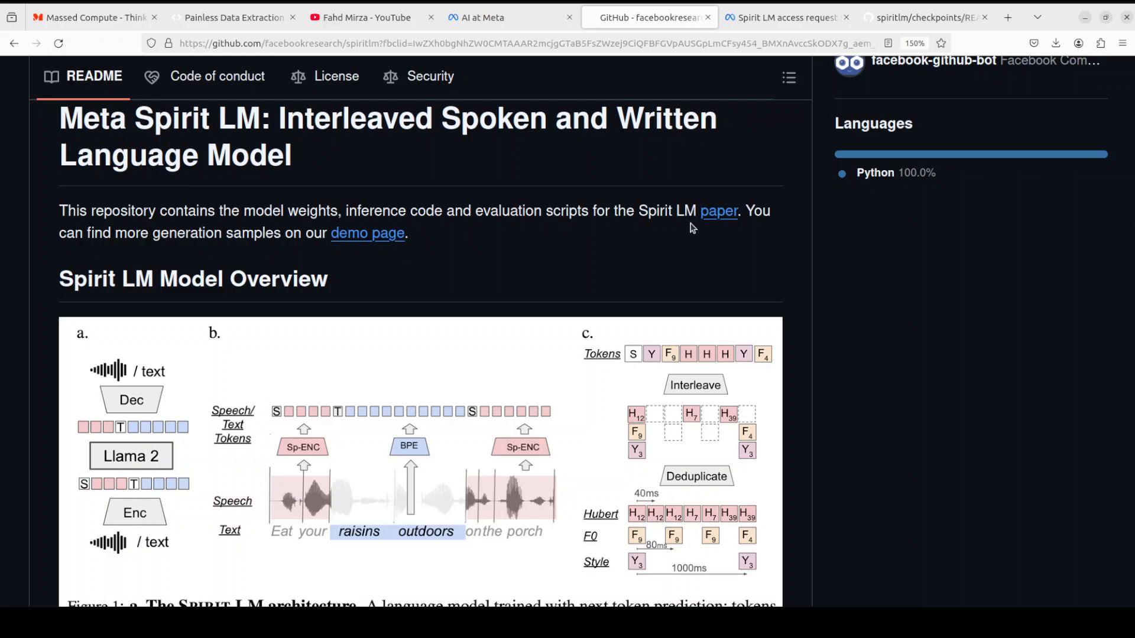
{"action": "left_click", "coordinate": [926, 17]}
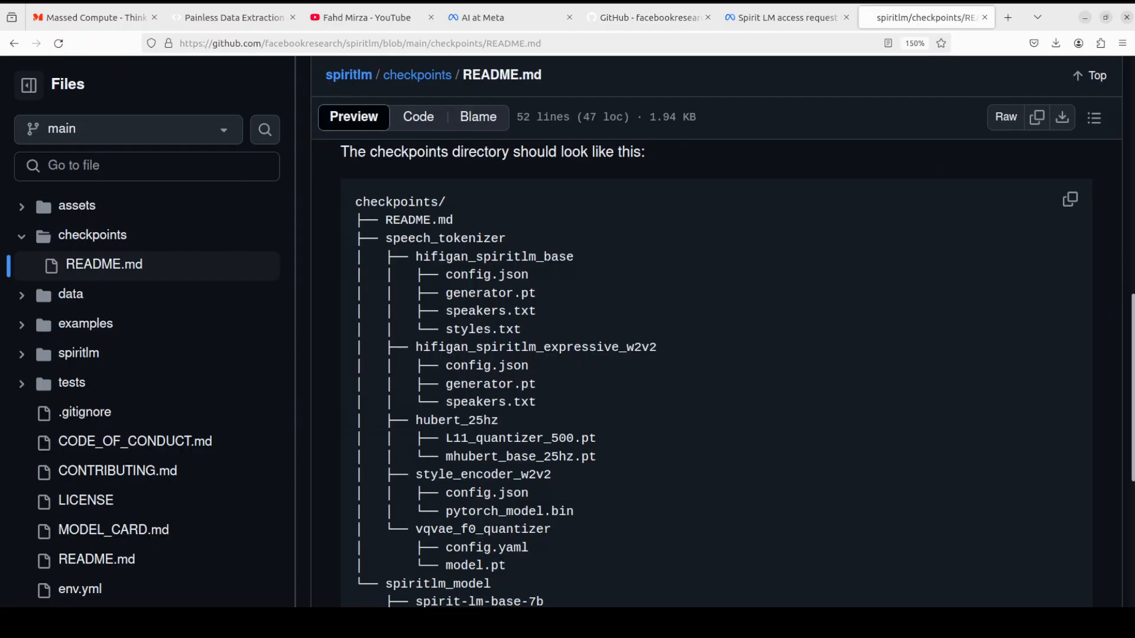
{"action": "scroll", "scroll_direction": "down", "scroll_amount": 3}
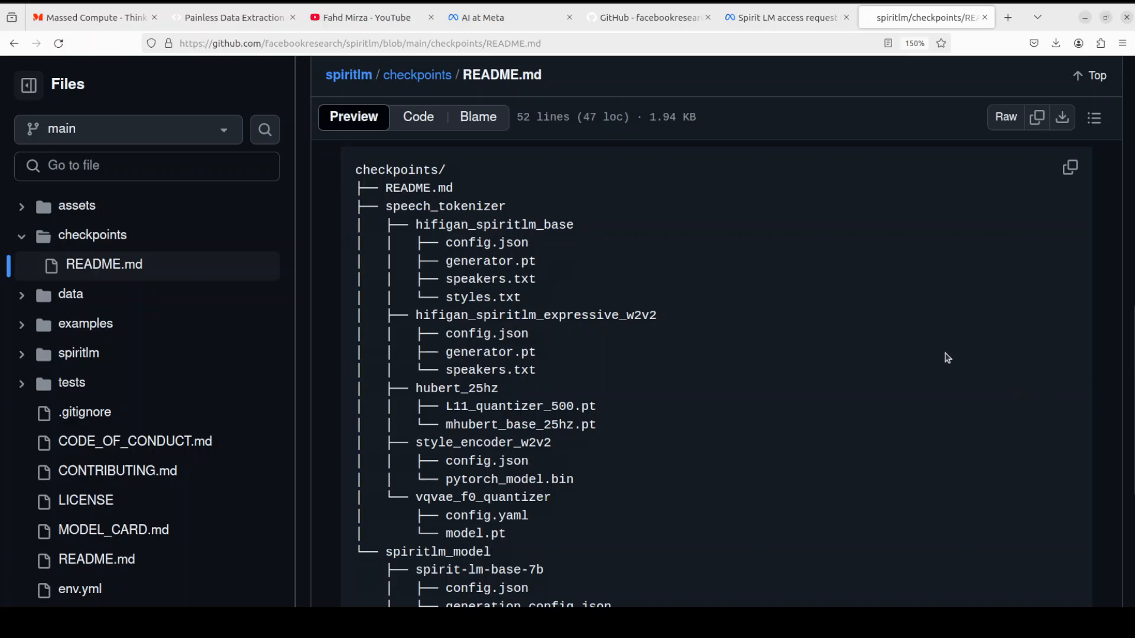
{"action": "mouse_move", "coordinate": [965, 297]}
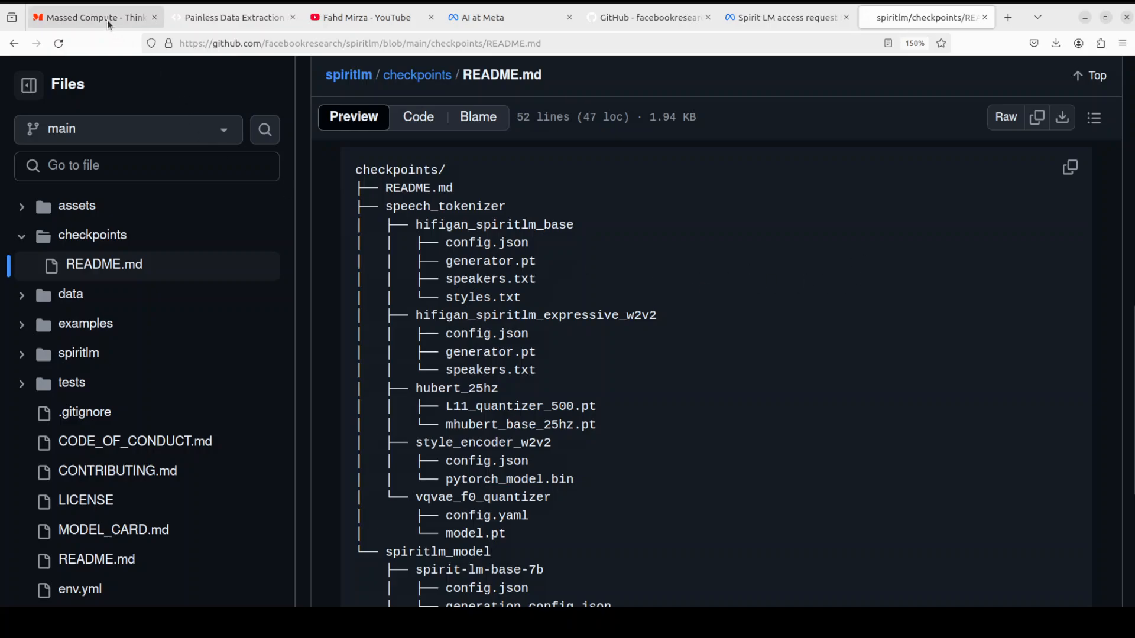
{"action": "left_click", "coordinate": [94, 16]}
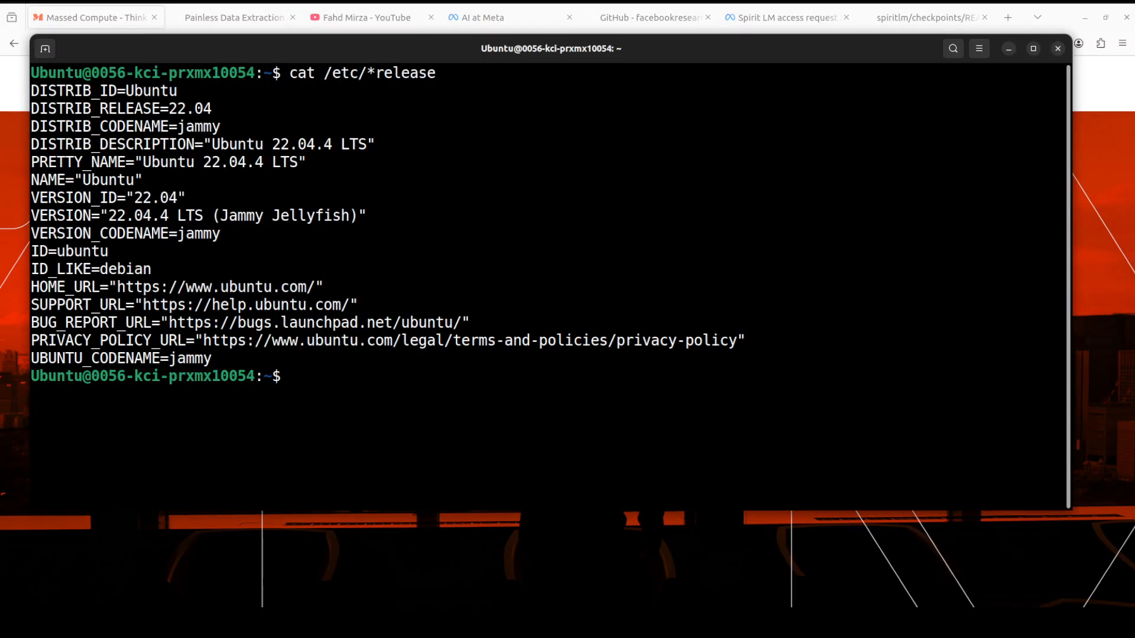
{"action": "mouse_move", "coordinate": [561, 384]}
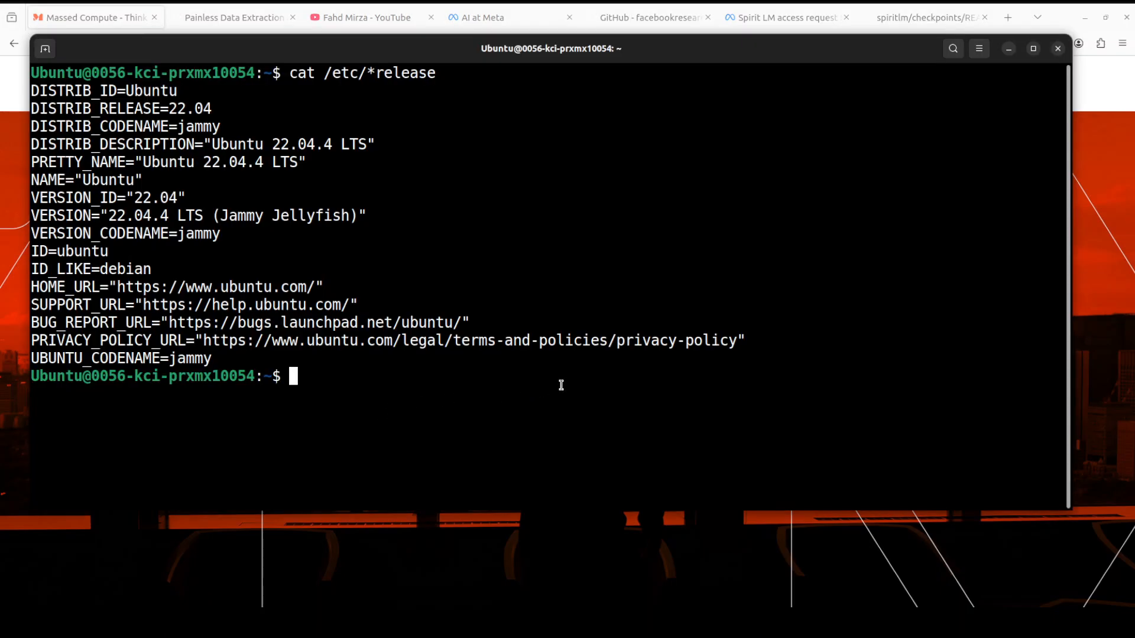
Run nvidia-smi to check the GPU
{"action": "type", "text": "nvidia-smi"}
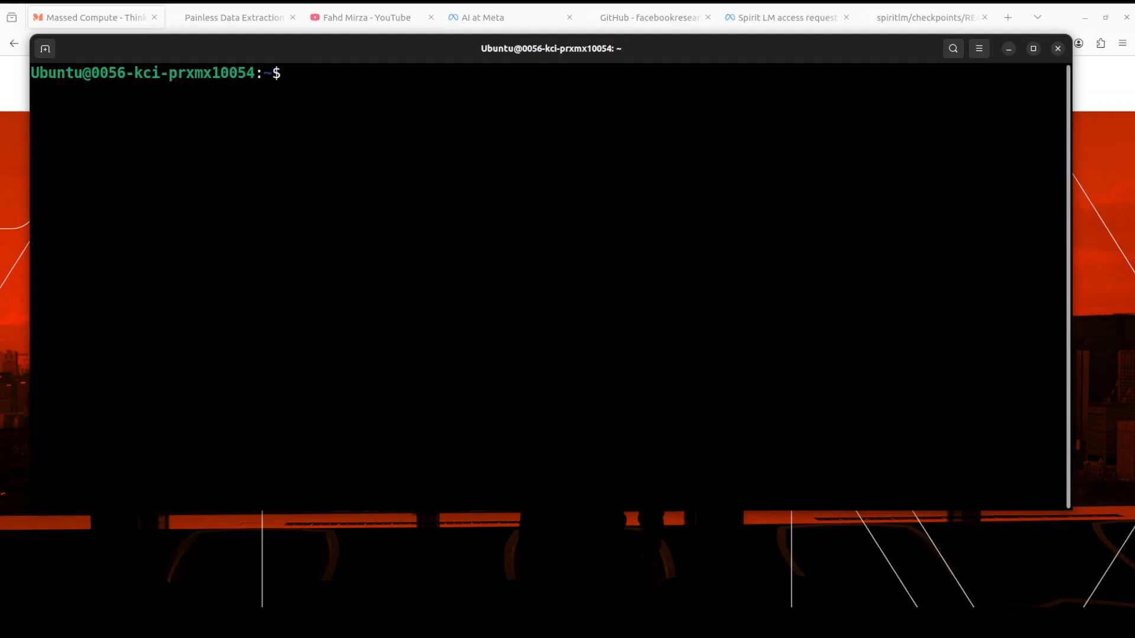
Clone the spiritlm repository, cd into it, and install torch and torchaudio from the cu121 index
{"action": "type", "text": "git clone https://github.com/facebookresearch/spiritlm.git && cd spiritlm"}
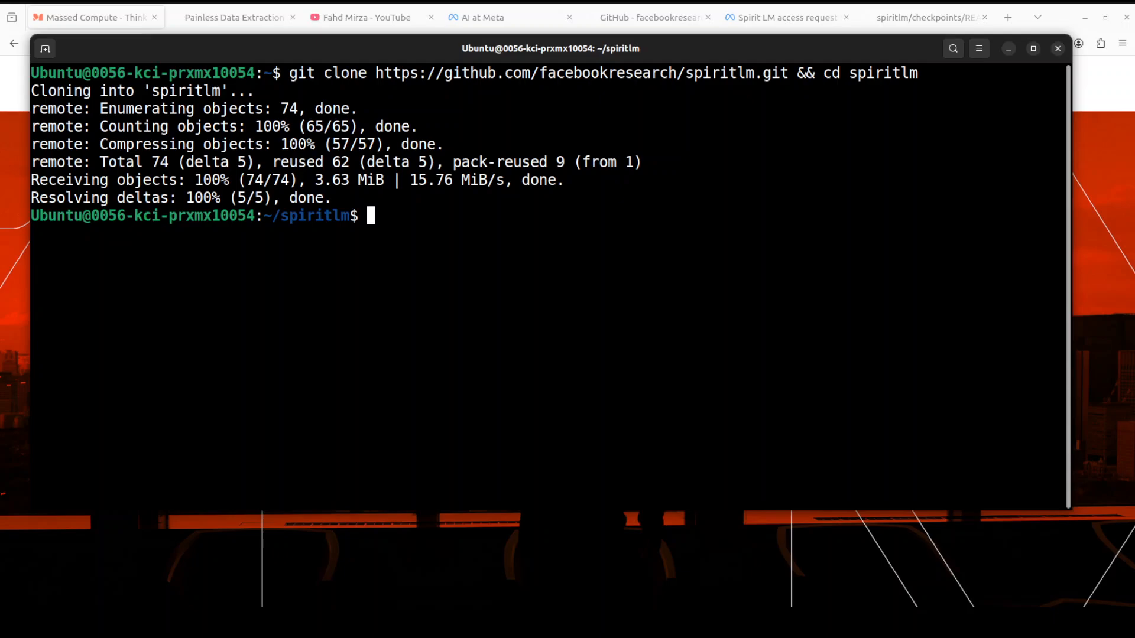
{"action": "type", "text": "pip install torch torchaudio --index-url https://download.pytorch.org/whl/cu121"}
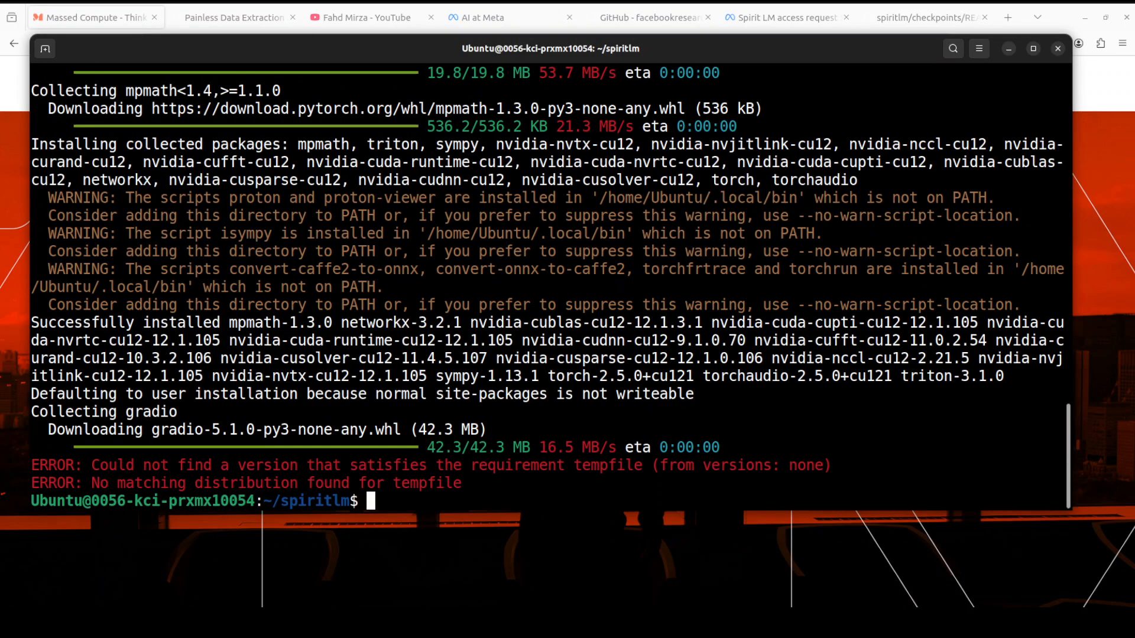
{"action": "type", "text": "clear"}
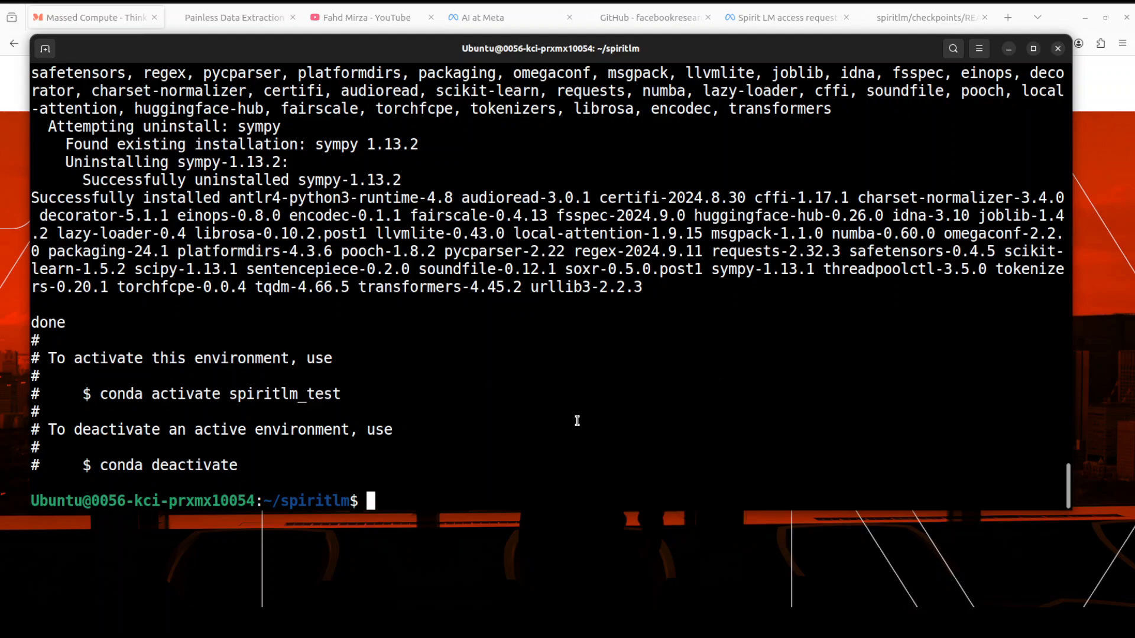
Activate the spiritlm_test conda environment and run pip install -e '.[eval]'
{"action": "type", "text": "conda a"}
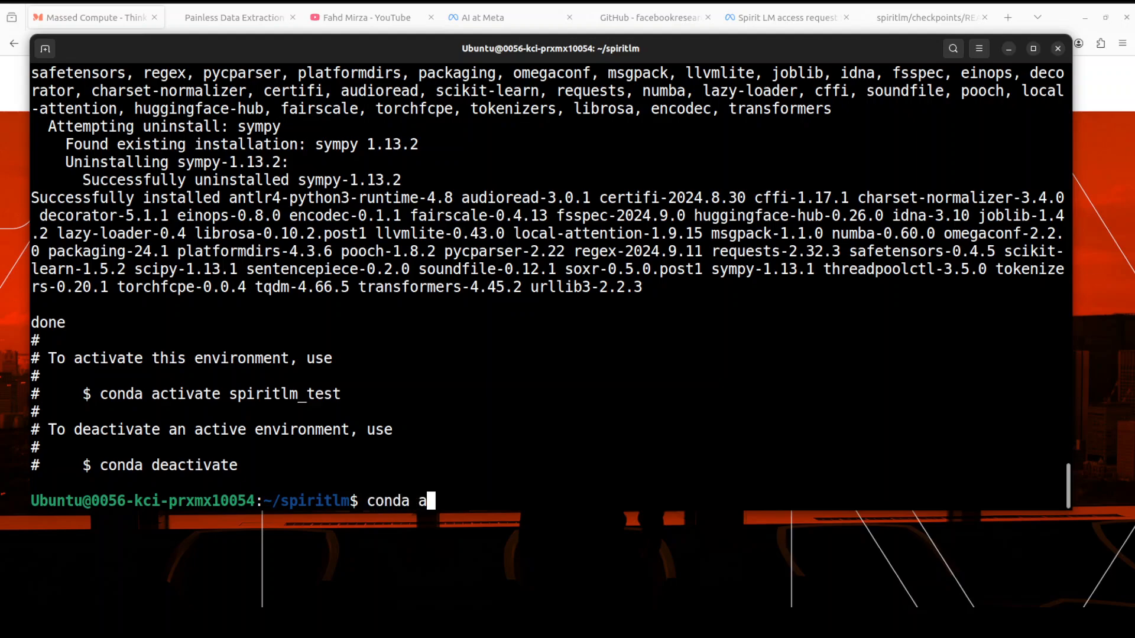
{"action": "type", "text": "ctivate"}
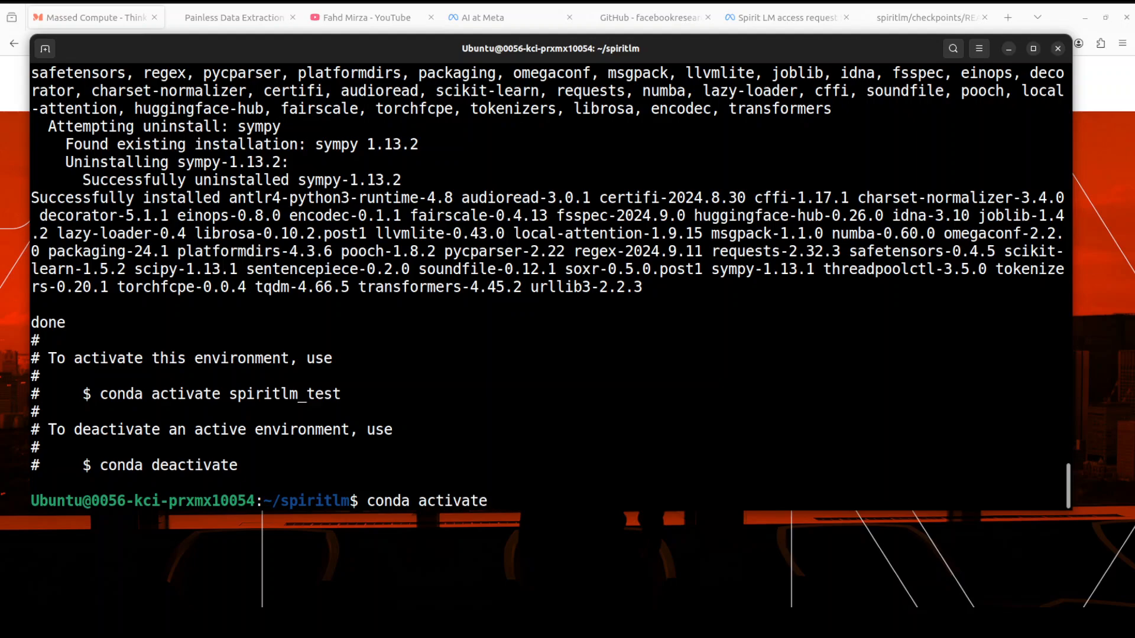
{"action": "type", "text": "spiritlm"}
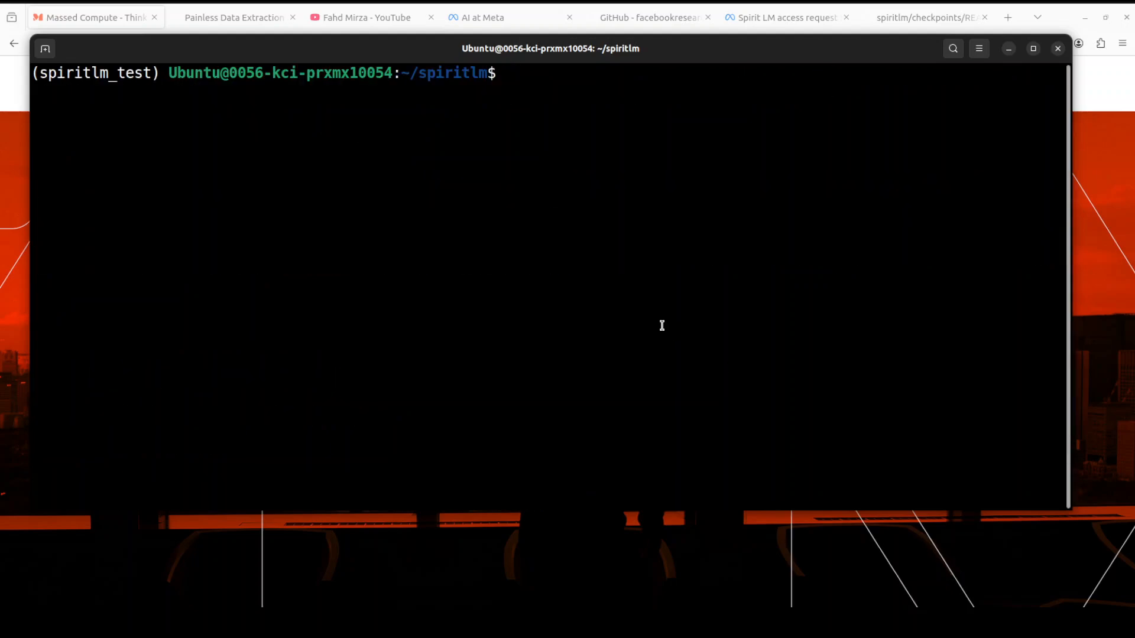
{"action": "type", "text": "pip install -e '.[eval]'"}
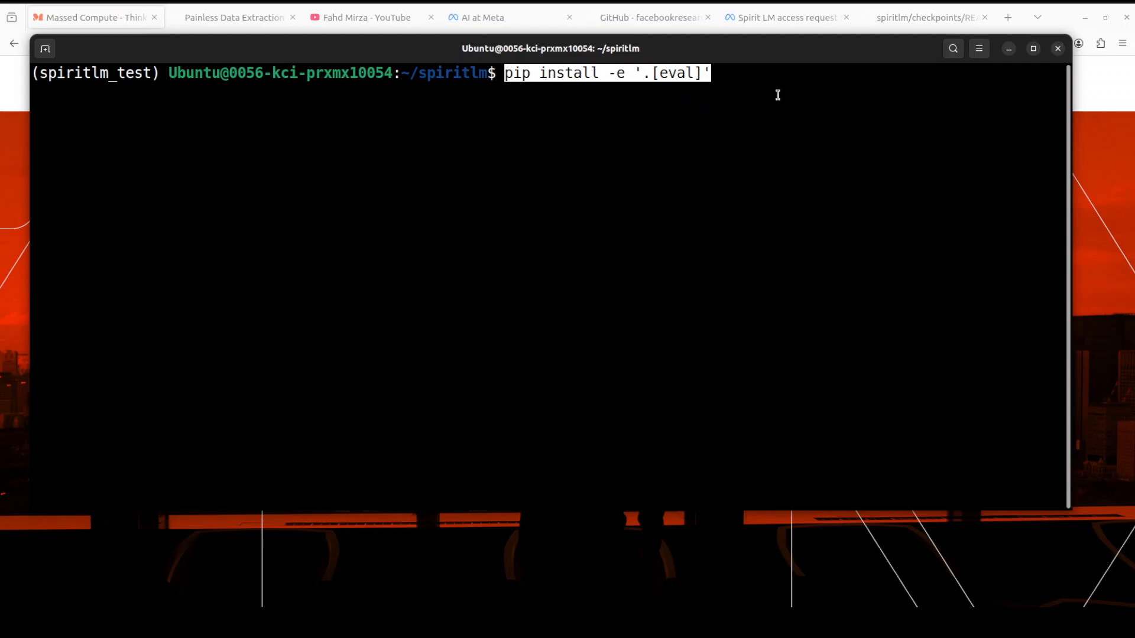
{"action": "mouse_move", "coordinate": [494, 210]}
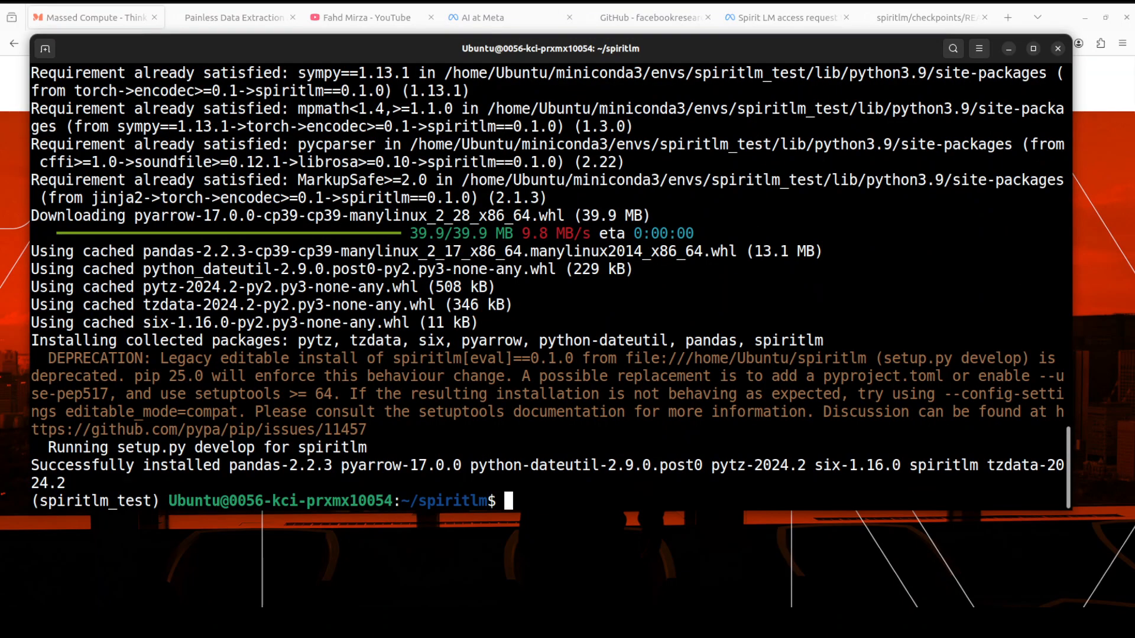
Clear the screen, cd into checkpoints and list its contents
{"action": "type", "text": "clea"}
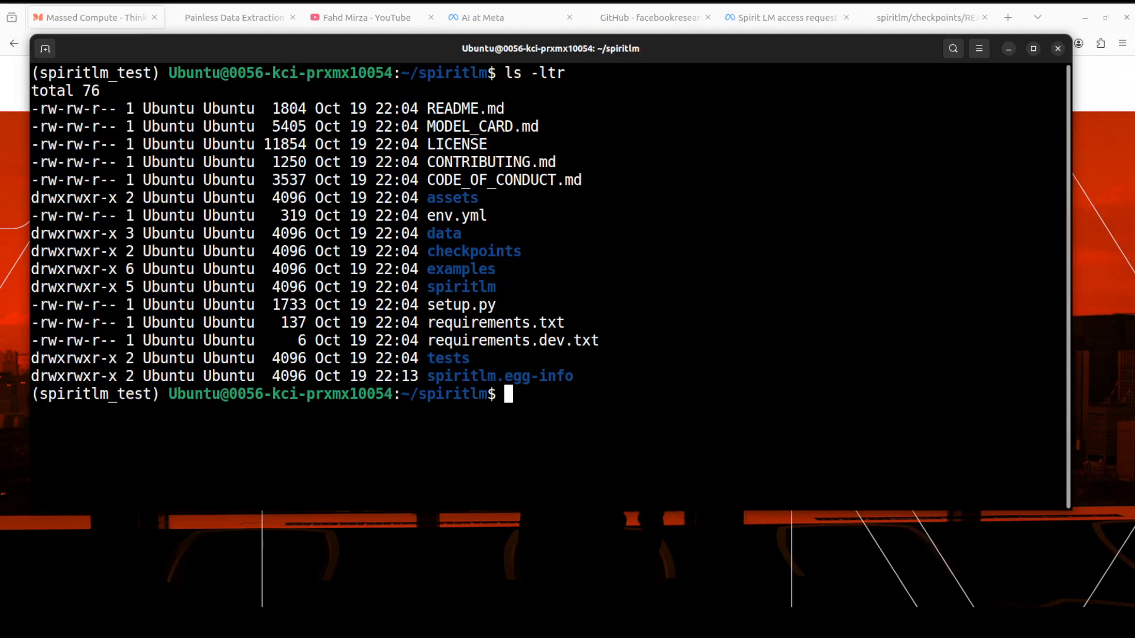
{"action": "type", "text": "cd checkpoints/"}
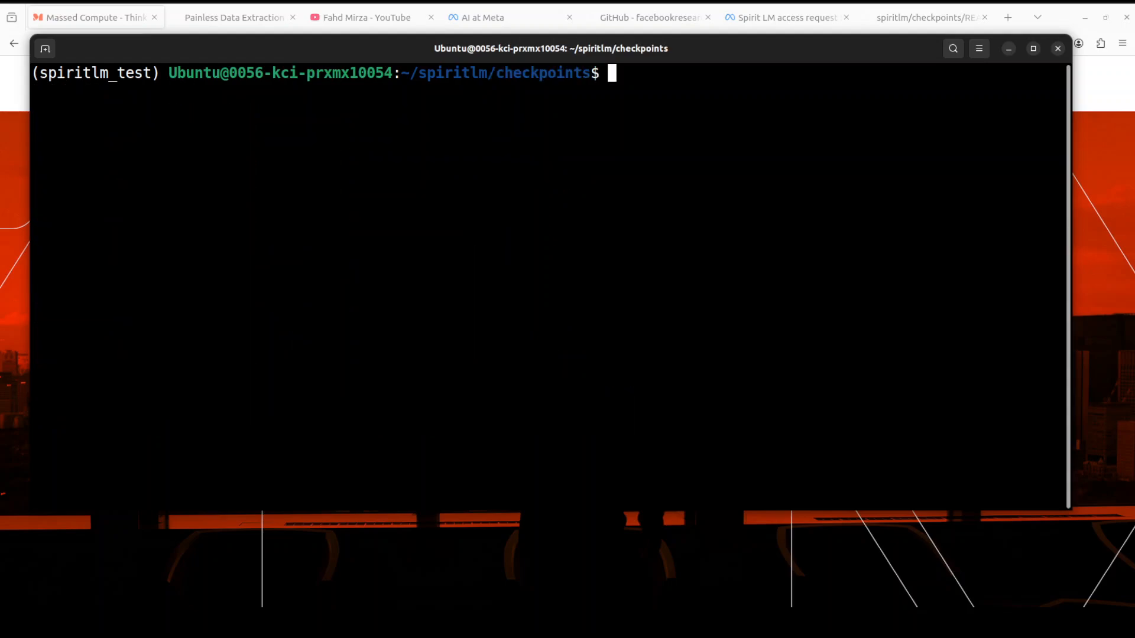
{"action": "type", "text": "ls -ltr"}
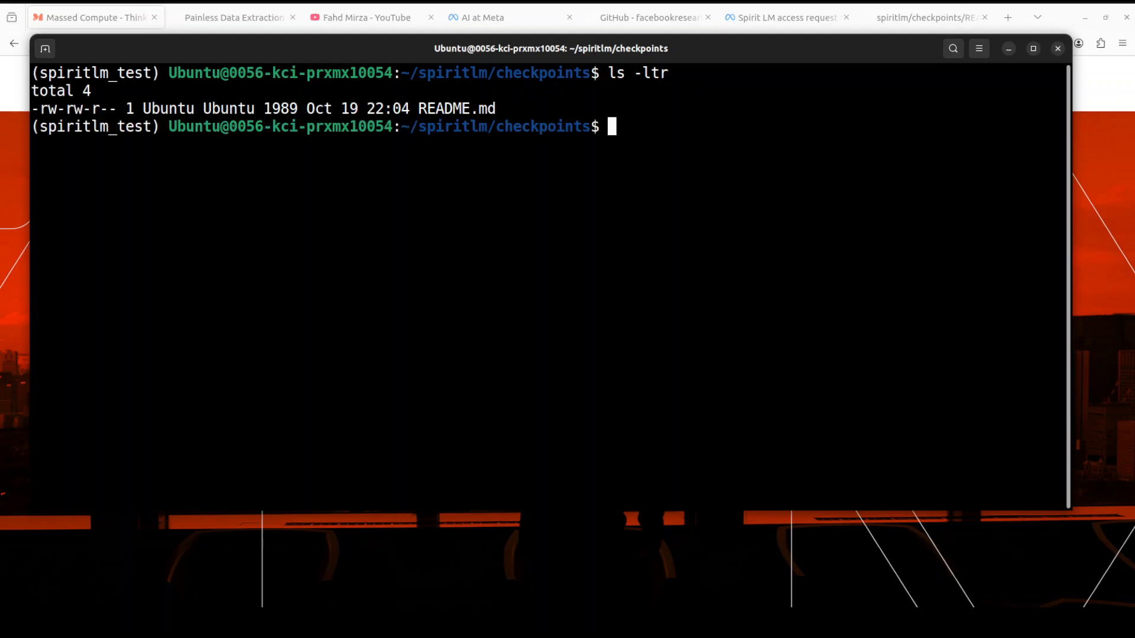
Move /home/Ubuntu/Downloads/spiritlm_all_checkpoints.zip into the current folder and verify with ls -l
{"action": "type", "text": "mv /h"}
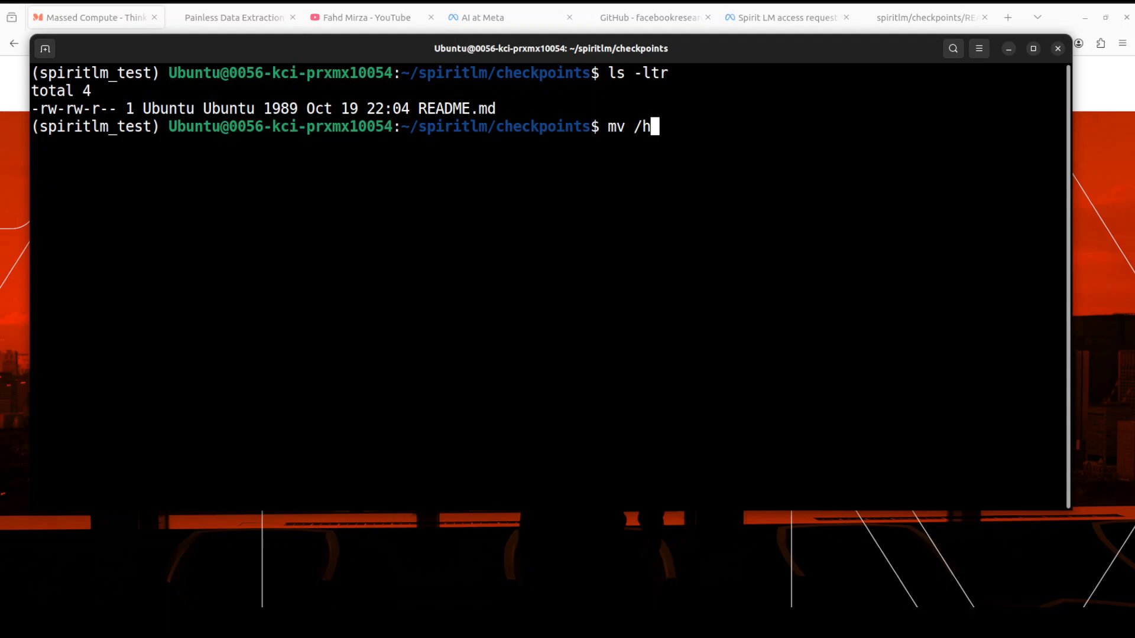
{"action": "key", "text": "Backspace"}
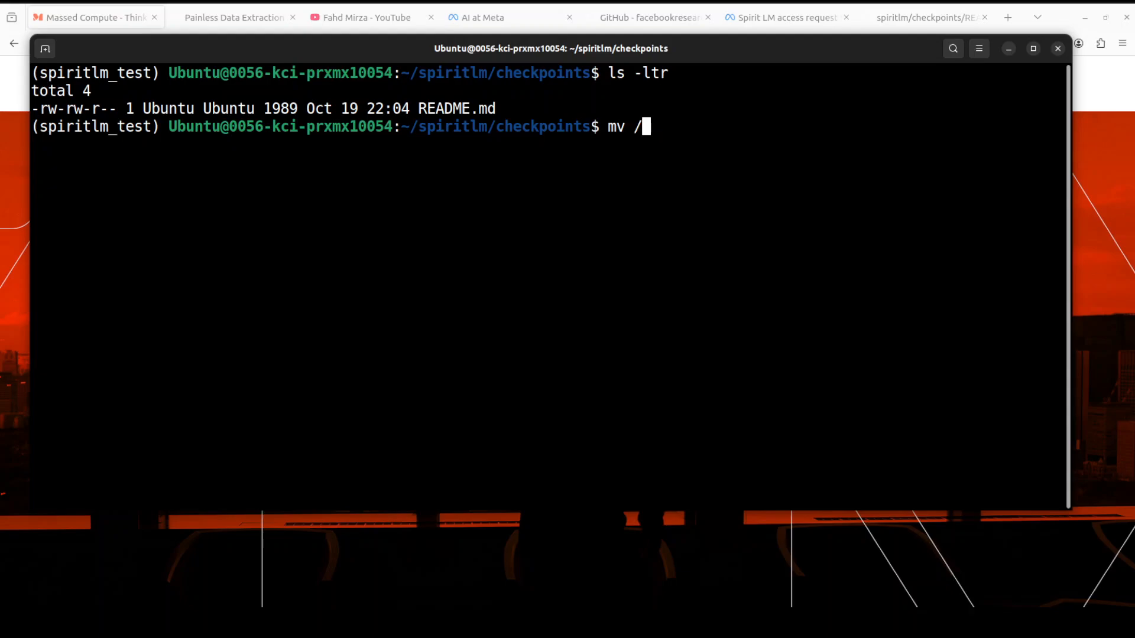
{"action": "type", "text": "home"}
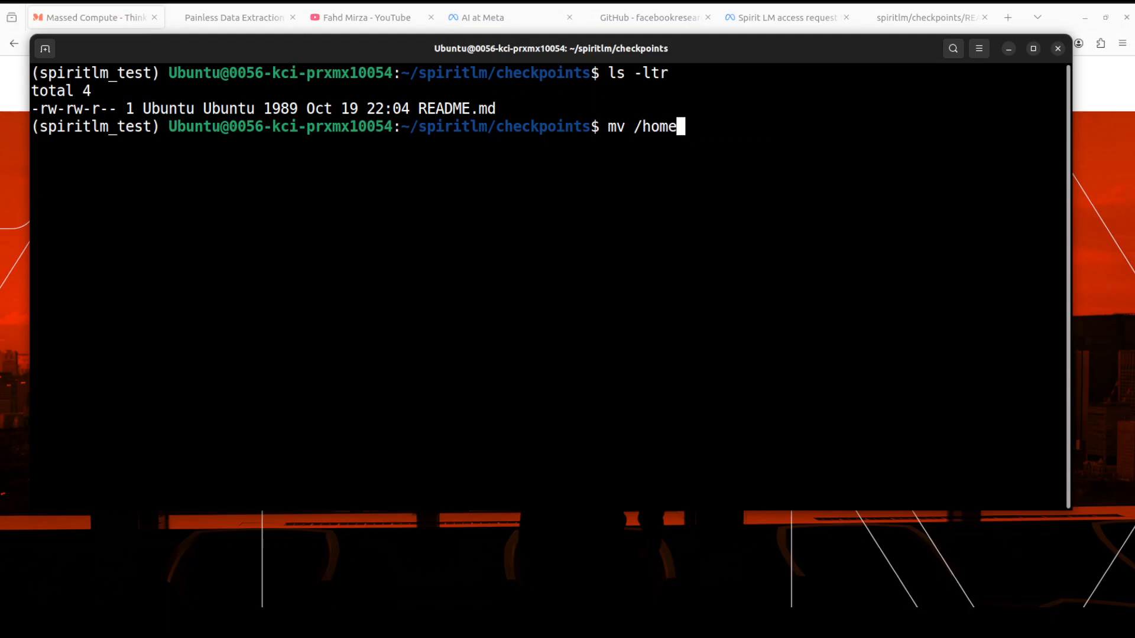
{"action": "type", "text": "/"}
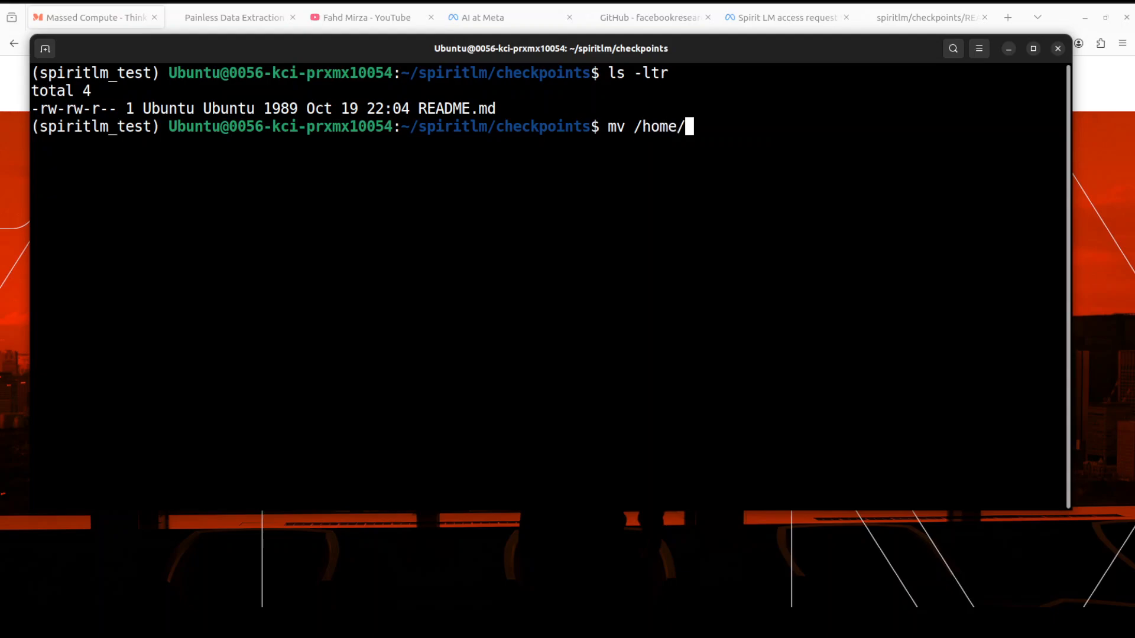
{"action": "type", "text": "Ubuntu/Do"}
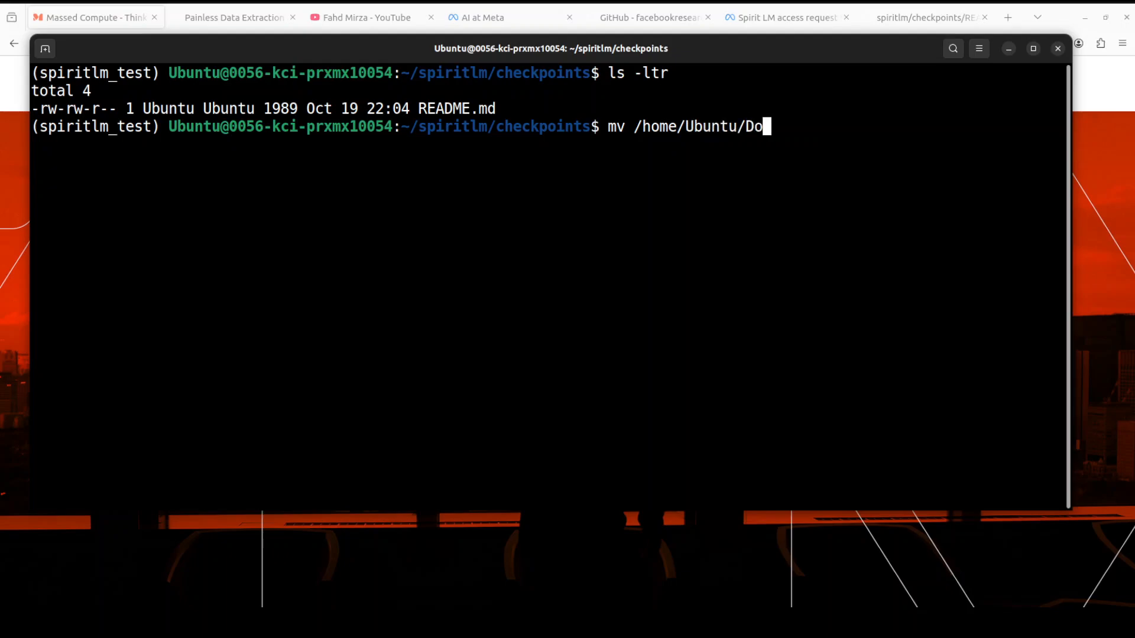
{"action": "type", "text": "w"}
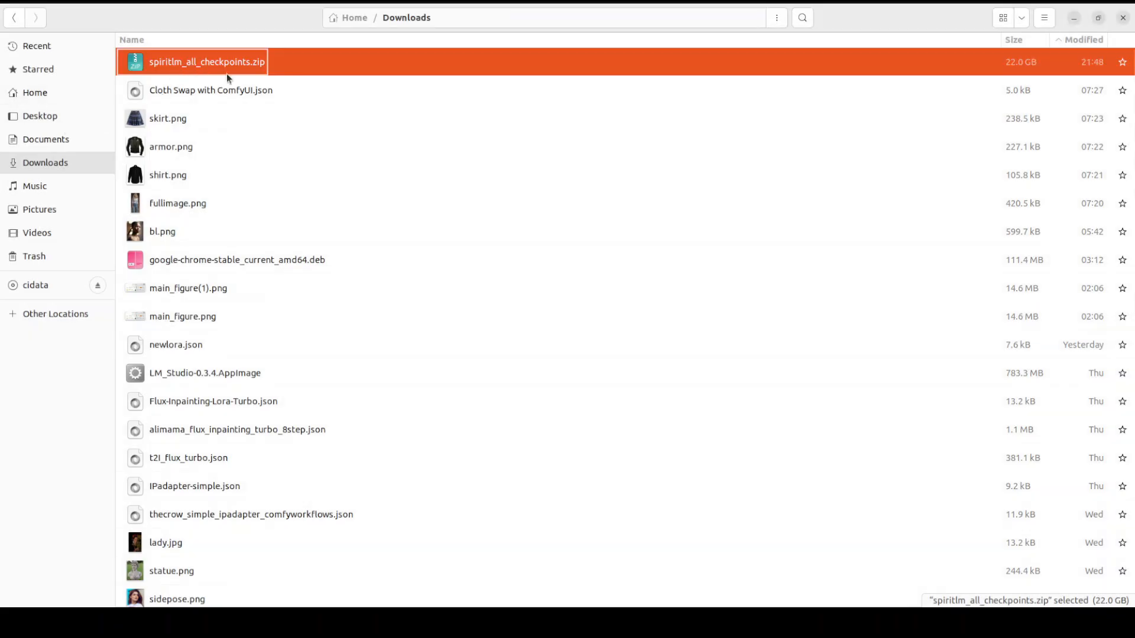
{"action": "mouse_move", "coordinate": [1076, 18]}
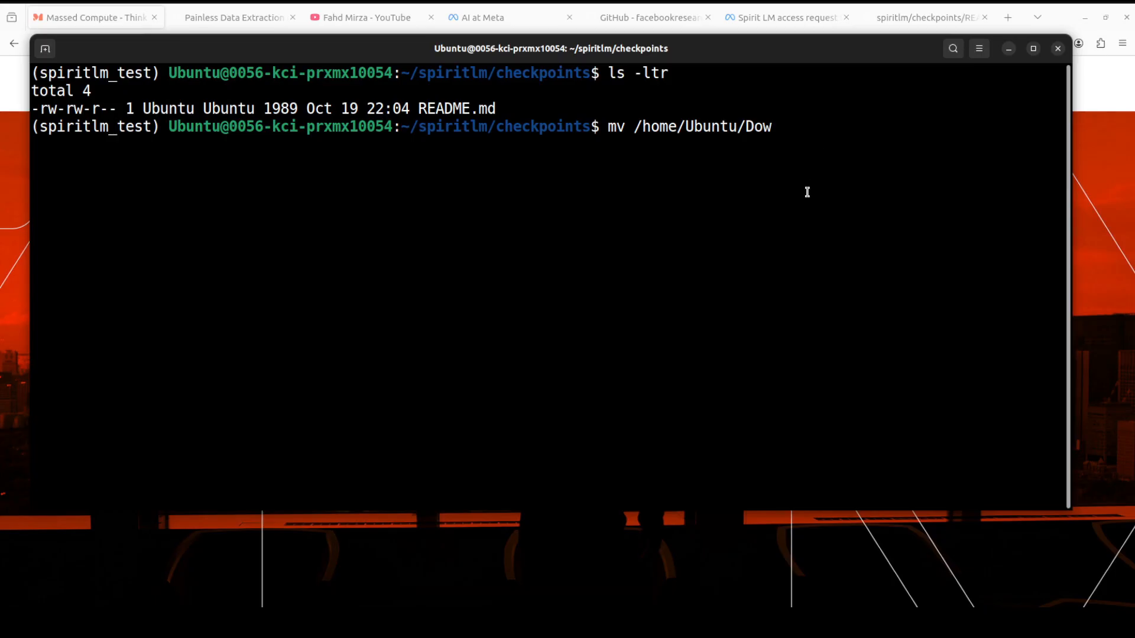
{"action": "type", "text": "nloads/"}
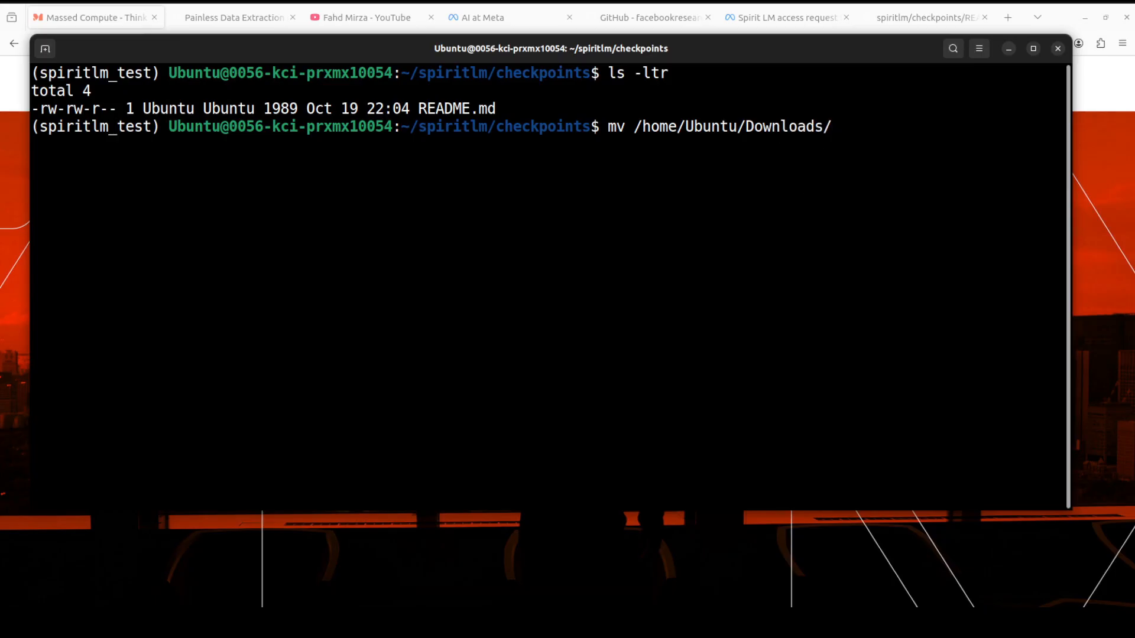
{"action": "type", "text": "spiritlm_all_checkpoints.zip ."}
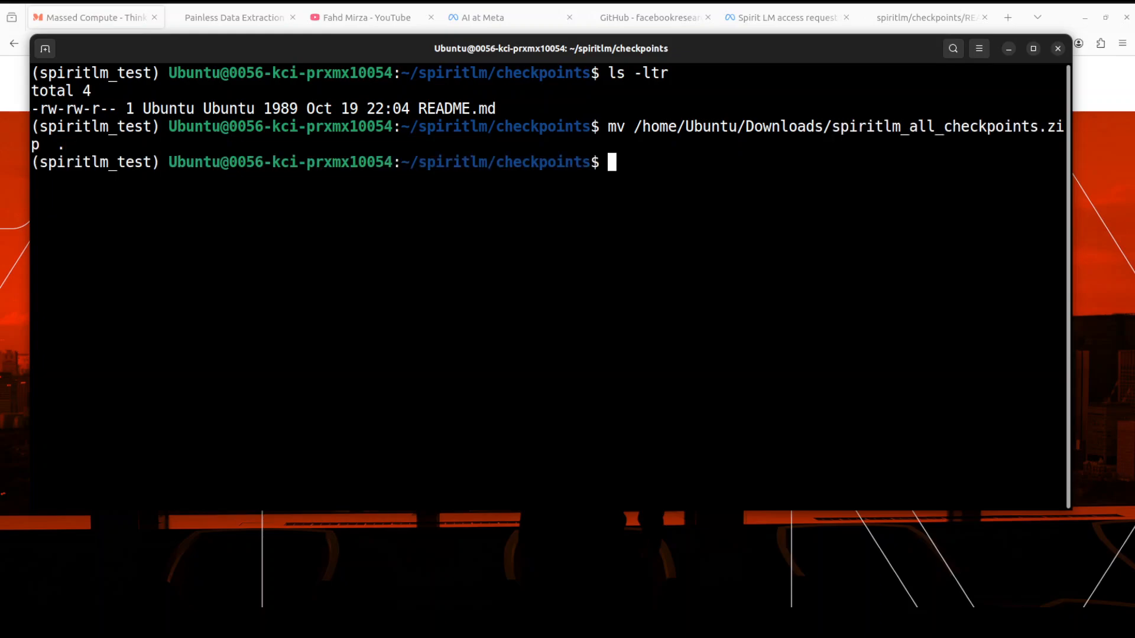
{"action": "type", "text": "ls -l"}
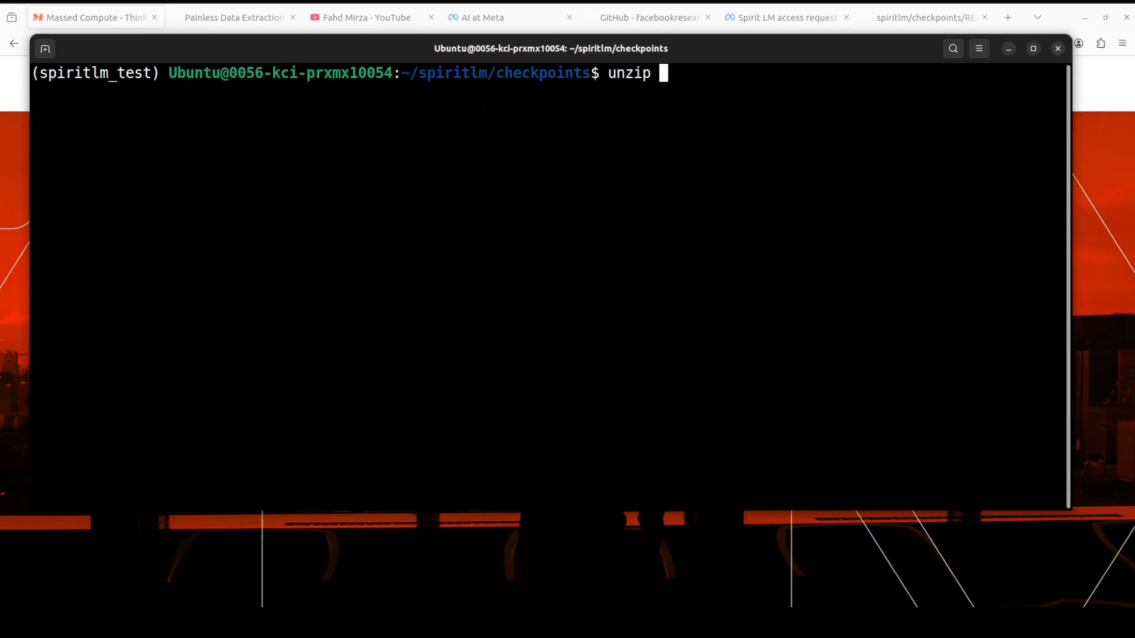
Unzip spiritlm_all_checkpoints.zip and remove the archive afterwards
{"action": "type", "text": "spiritlm_all_checkpoints.zip"}
{"action": "type", "text": "ls"}
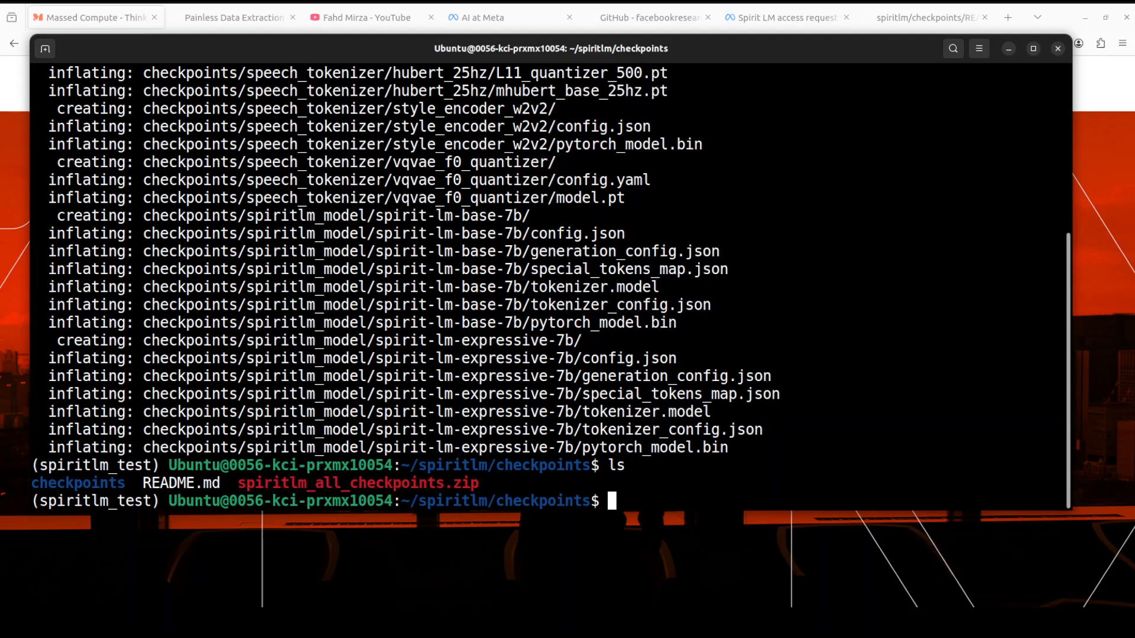
{"action": "type", "text": "rm -rf spiritlm_all_checkpoints.zip"}
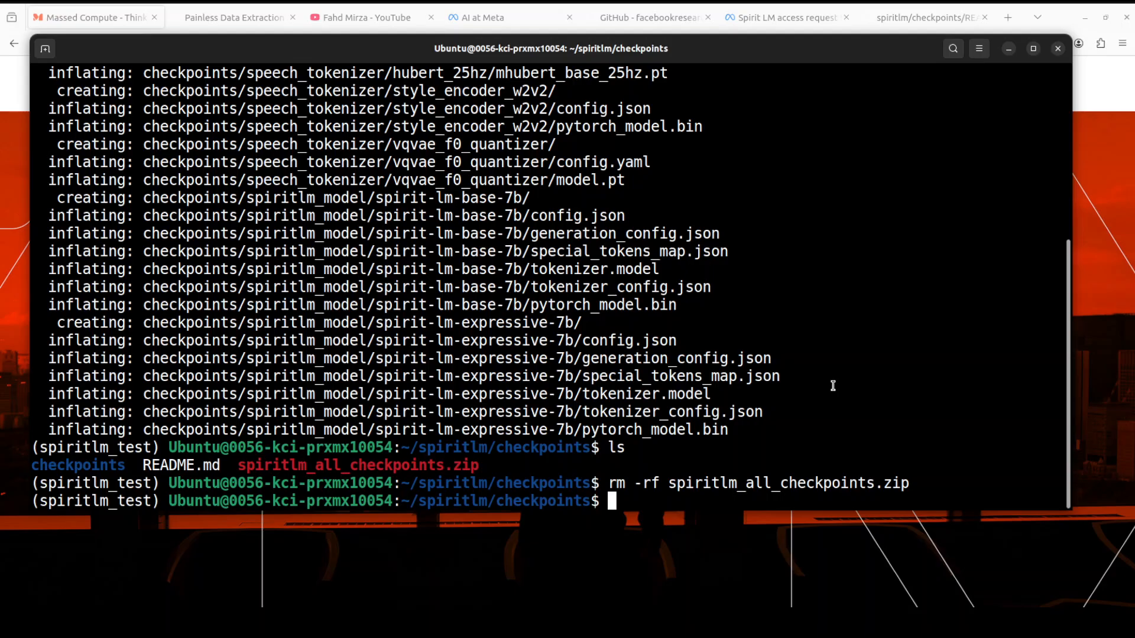
Move the nested checkpoints contents up one level so spiritlm_model and speech_tokenizer sit directly in checkpoints
{"action": "type", "text": "cd .."}
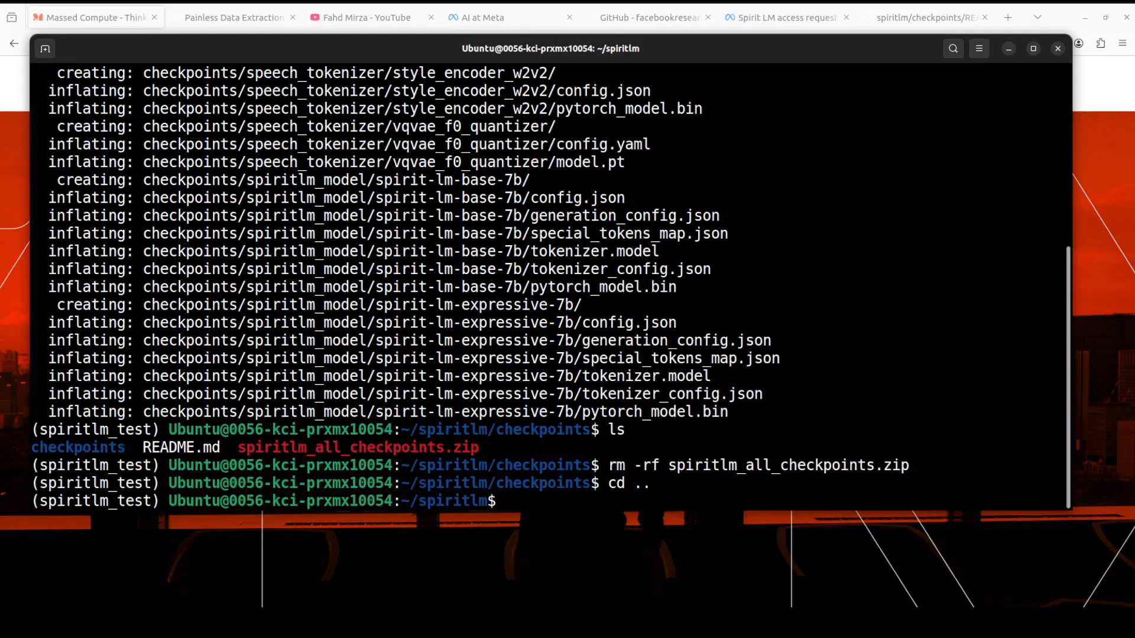
{"action": "type", "text": "mv checkpoints/* ."}
{"action": "type", "text": "rm -rf checkpoints"}
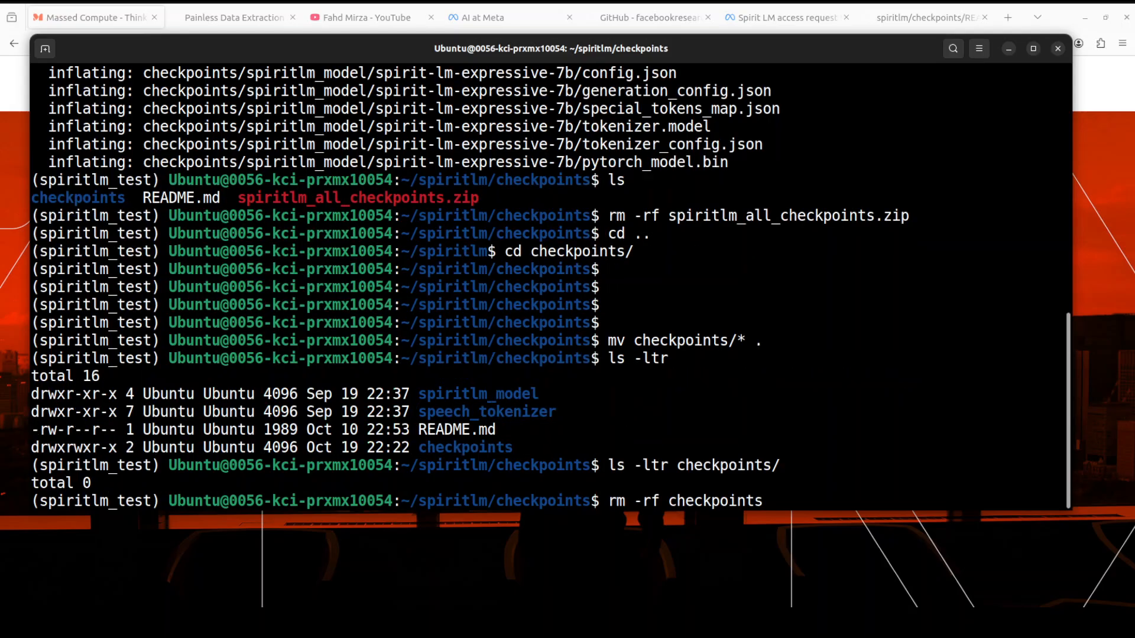
{"action": "mouse_move", "coordinate": [818, 432]}
{"action": "type", "text": "ls -ltr"}
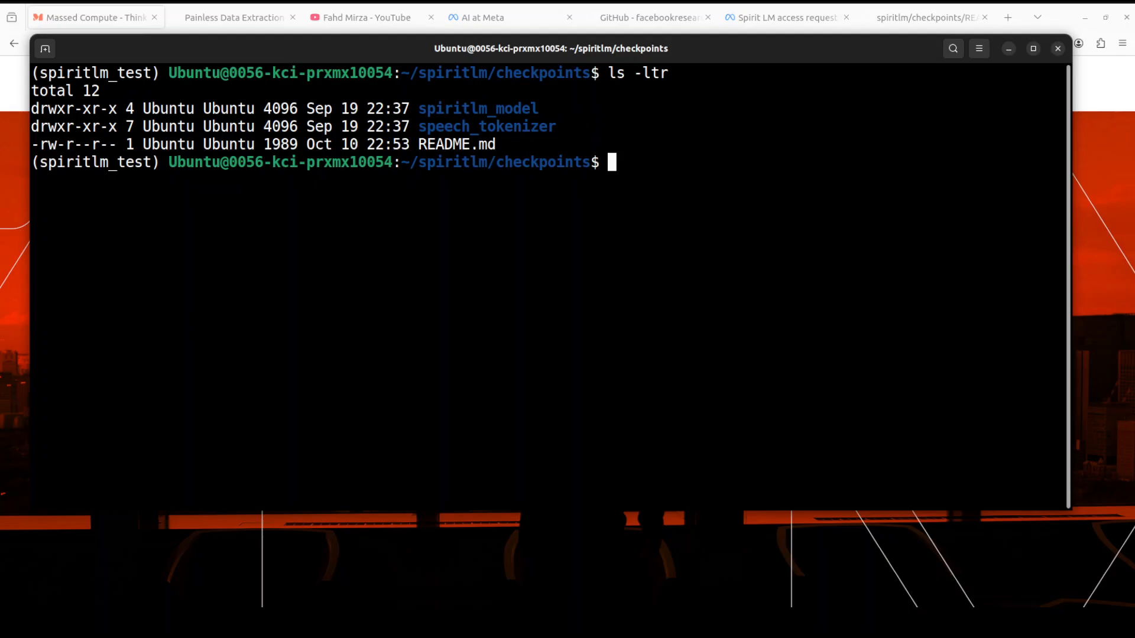
{"action": "left_click", "coordinate": [926, 17]}
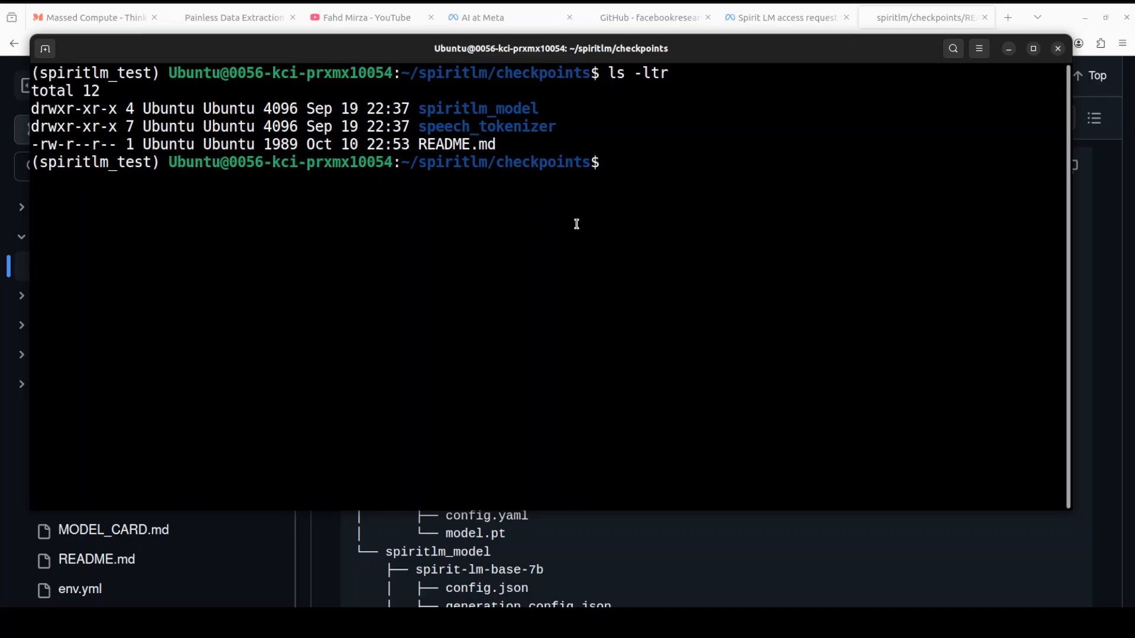
{"action": "mouse_move", "coordinate": [663, 190]}
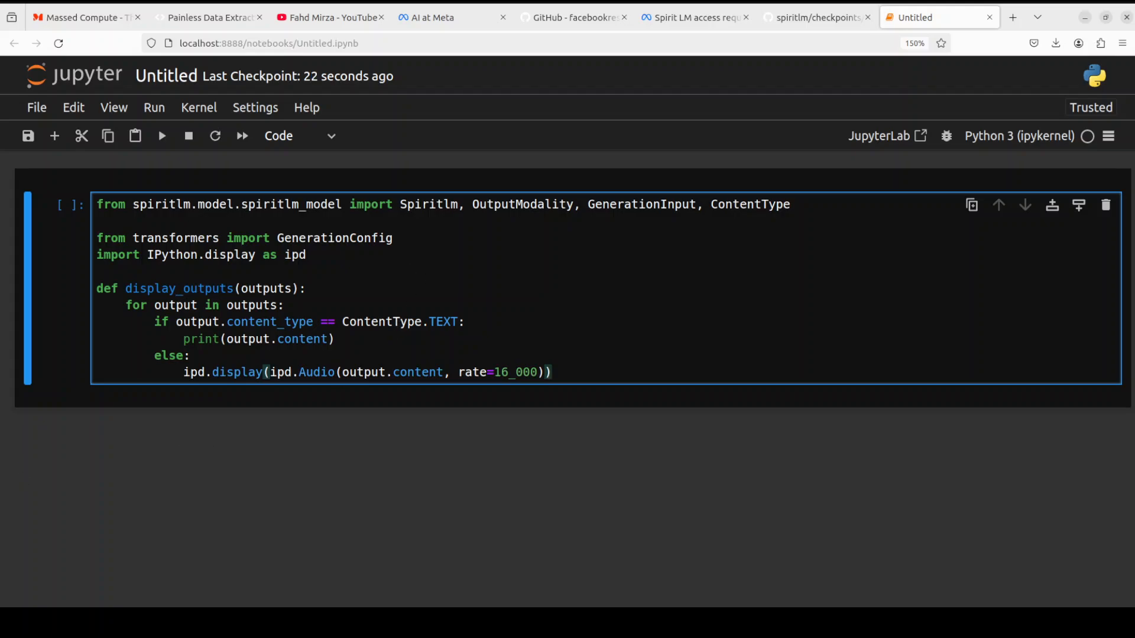
Run the cell importing Spiritlm and defining display_outputs
{"action": "key", "text": "shift+enter"}
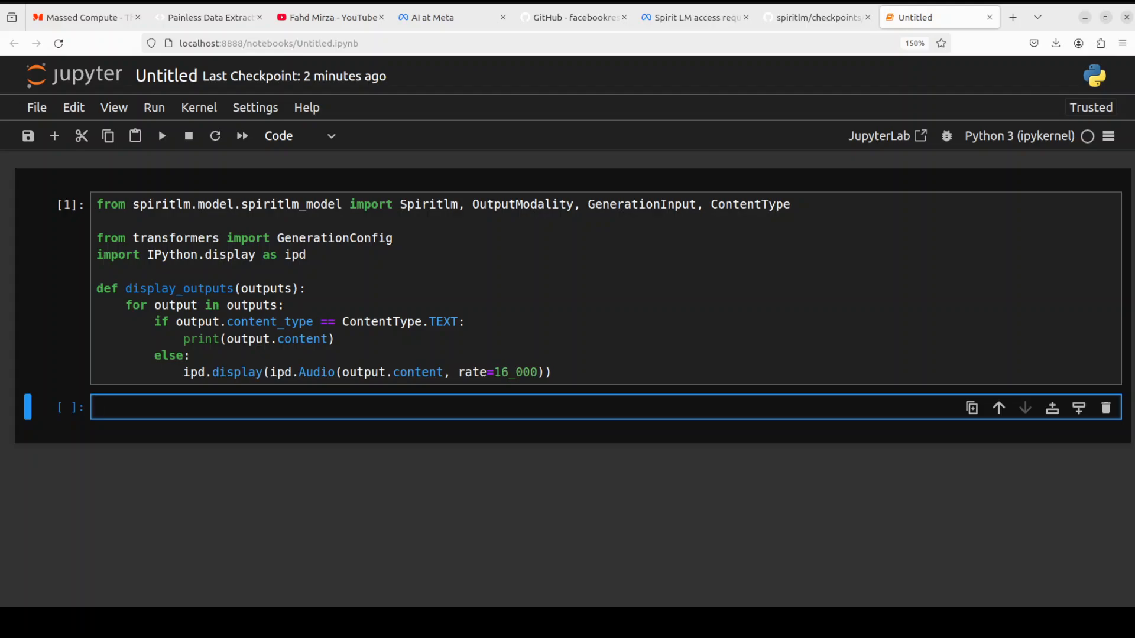
Load the model with spirit_lm = Spiritlm("spirit-lm-expressive-7b") and run the cell
{"action": "left_click", "coordinate": [94, 406]}
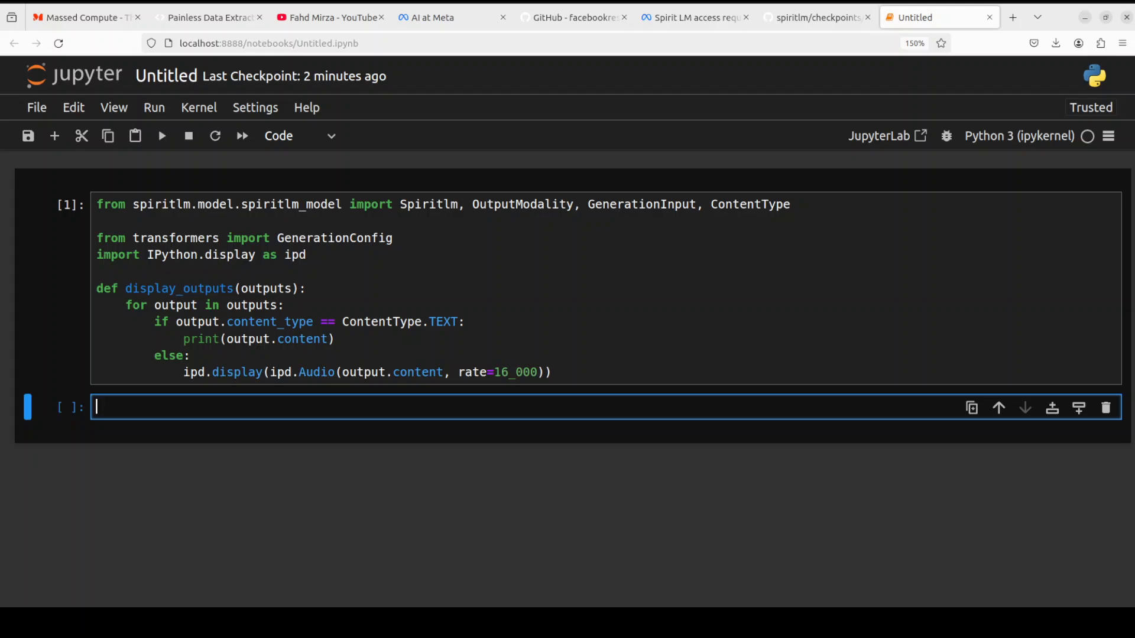
{"action": "type", "text": "spirit_lm = Spiritlm(\"spirit-lm-expressive-7b\")"}
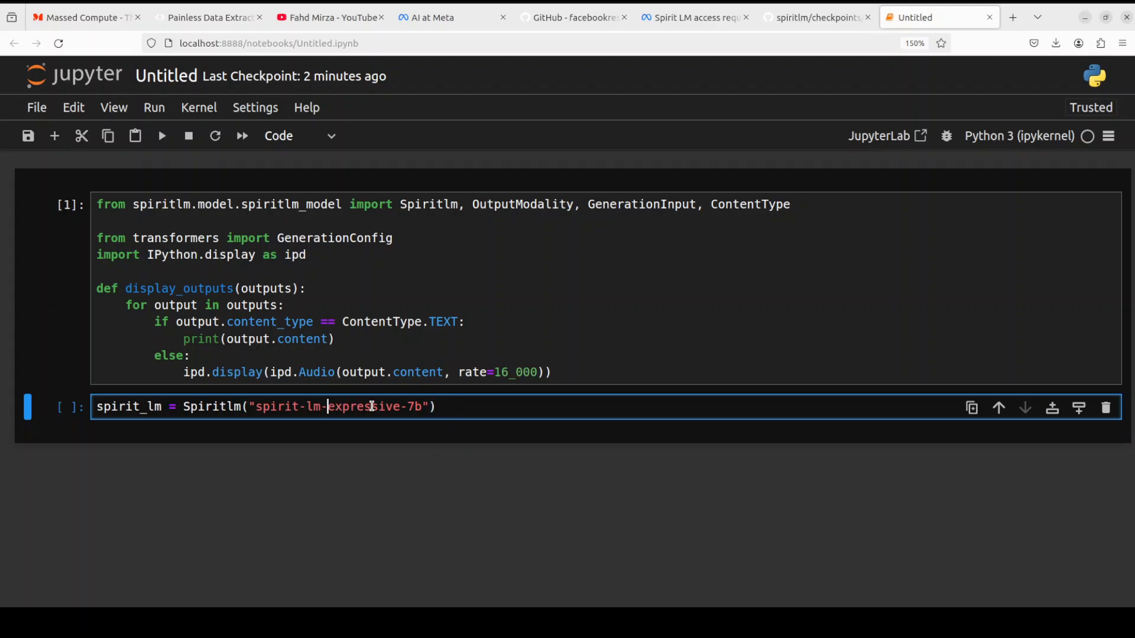
{"action": "double_click", "coordinate": [354, 406]}
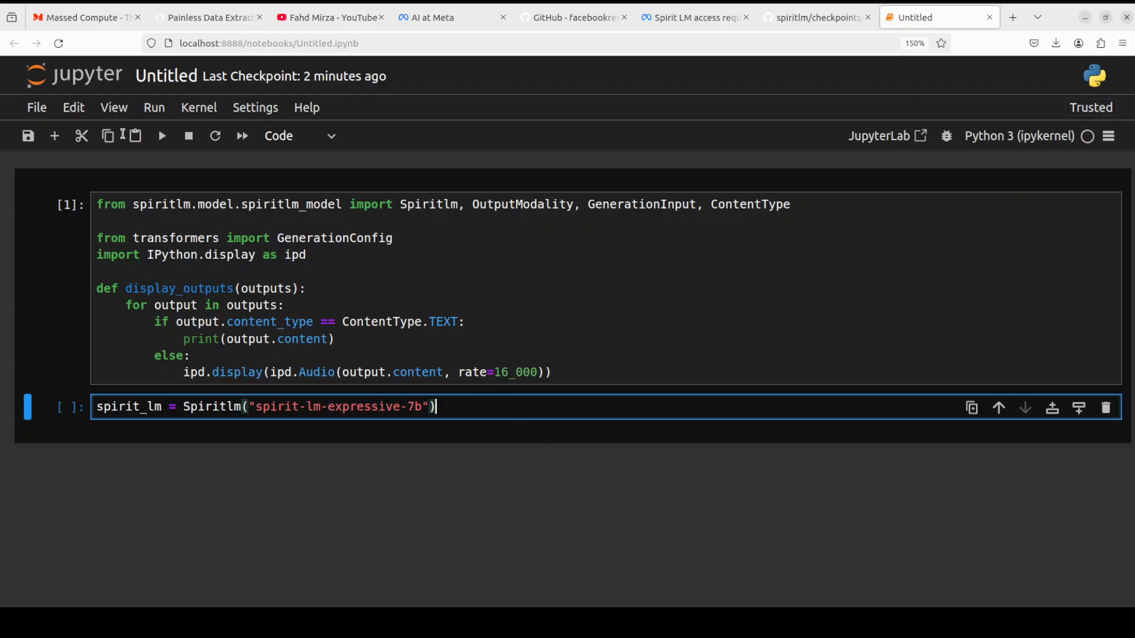
{"action": "key", "text": "shift+enter"}
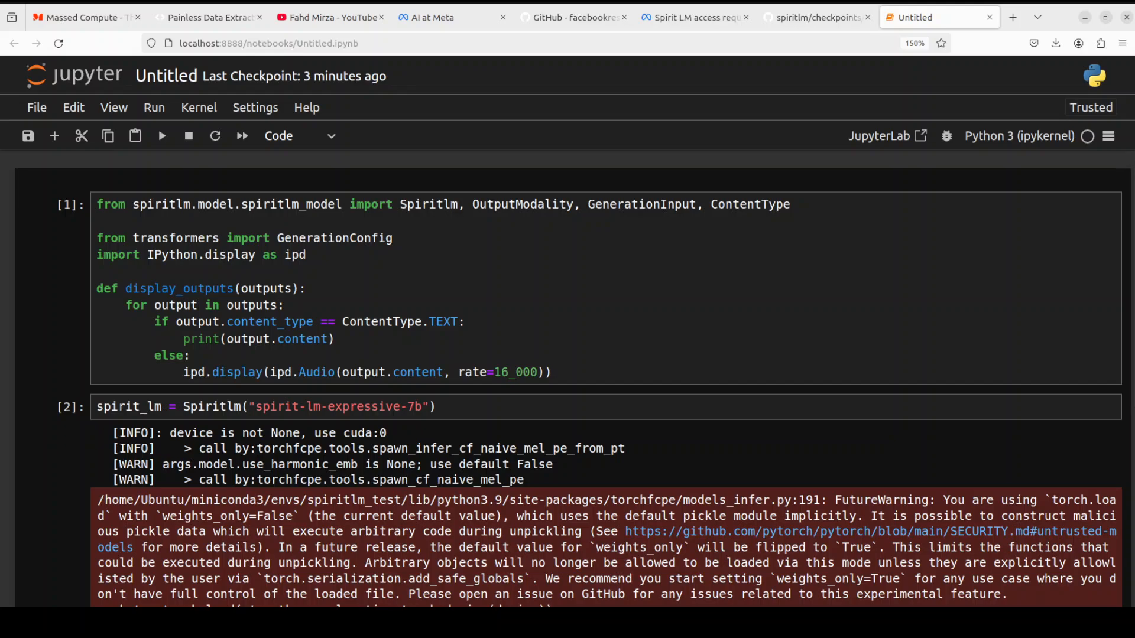
Scroll down past the loading output to reach the new generation cell
{"action": "scroll", "scroll_direction": "down", "scroll_amount": 3}
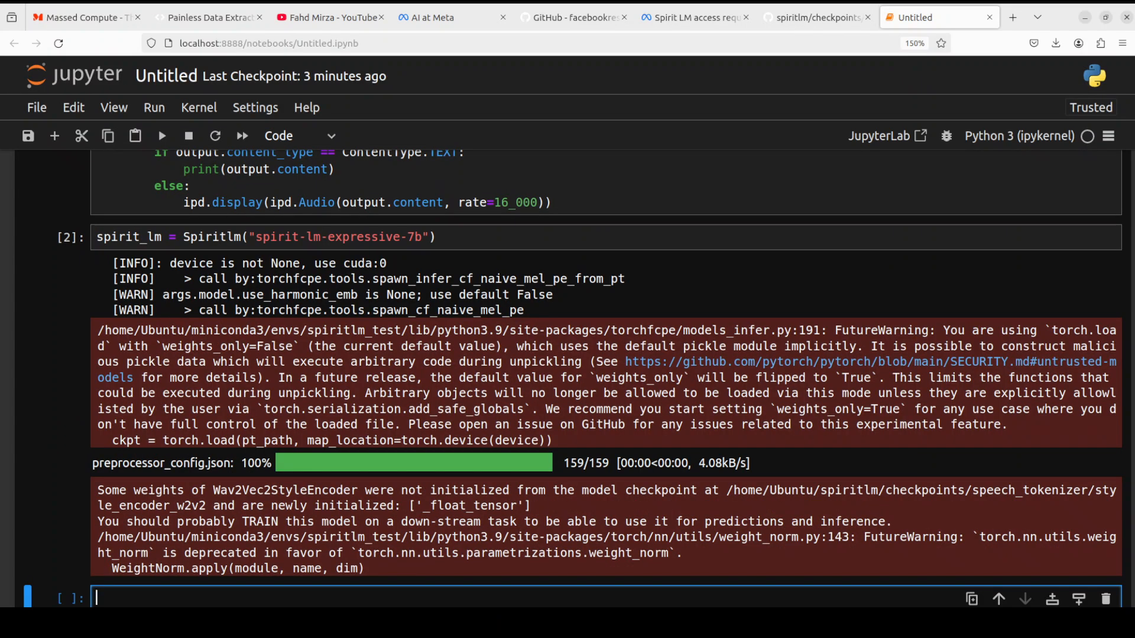
{"action": "scroll", "scroll_direction": "down", "scroll_amount": 3}
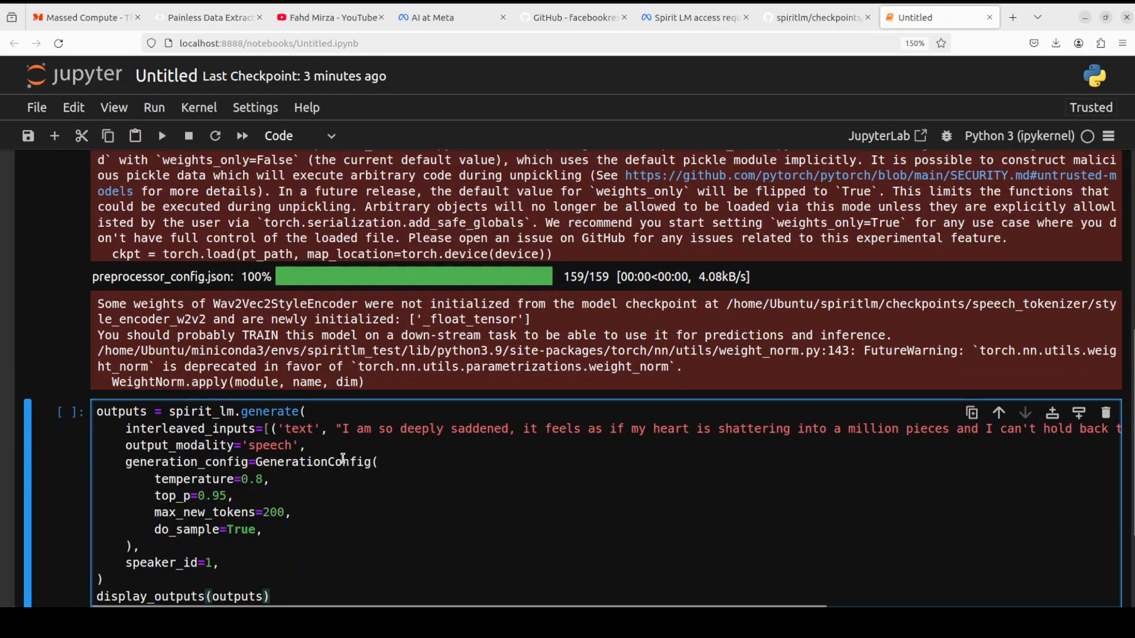
{"action": "scroll", "scroll_direction": "down", "scroll_amount": 3}
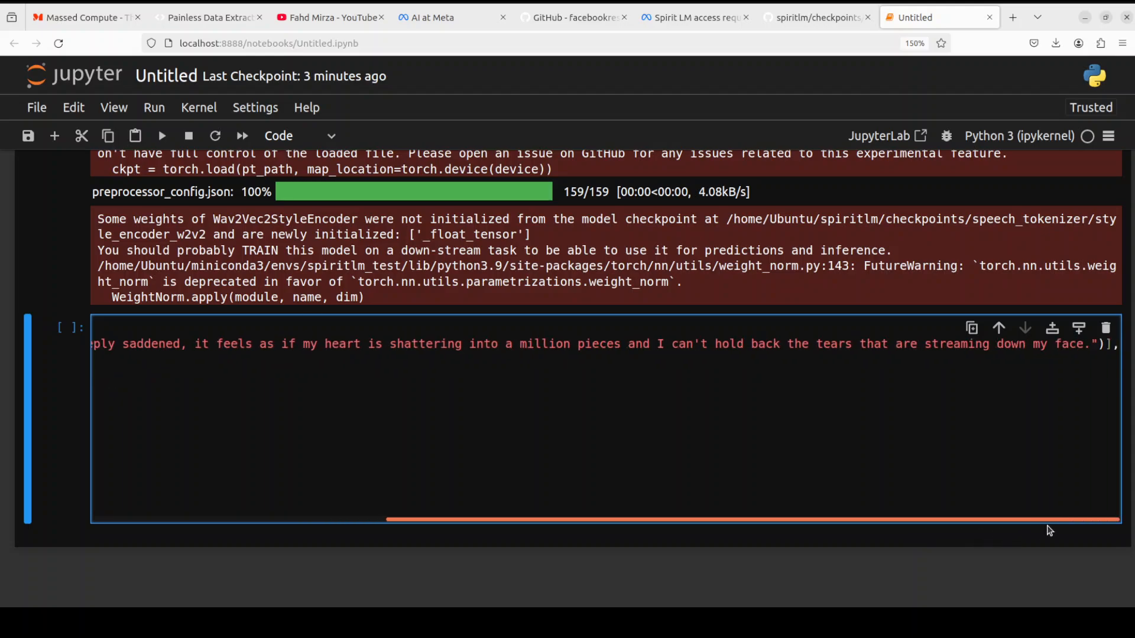
{"action": "mouse_move", "coordinate": [1053, 529]}
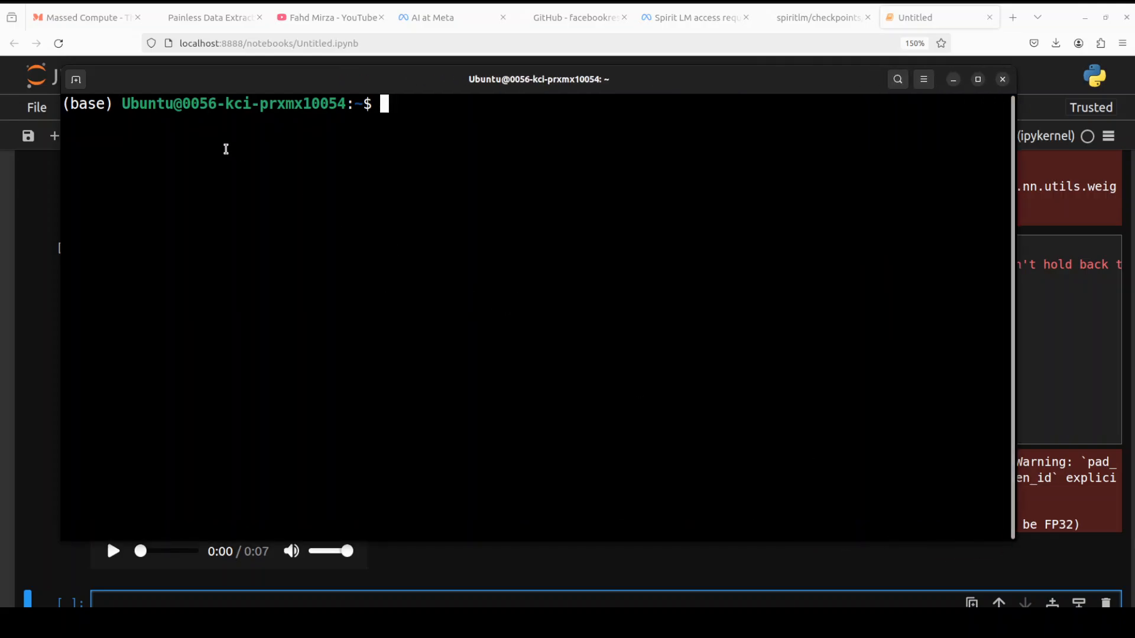
Run nvidia-smi in the terminal to check GPU usage
{"action": "type", "text": "nvidia-smi"}
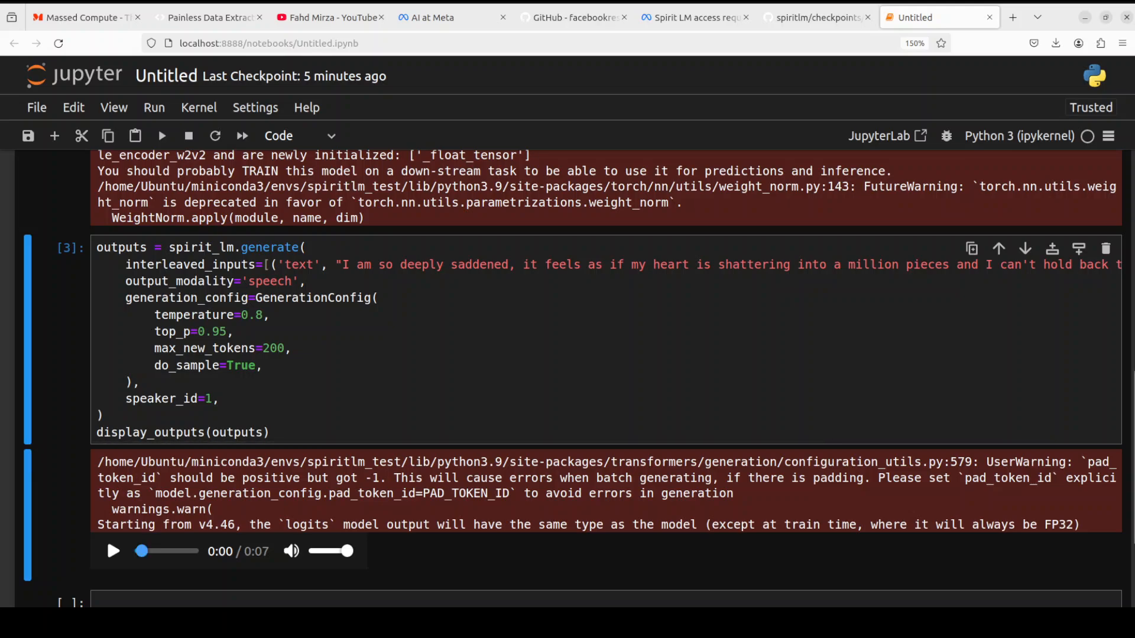
Play the 7-second sad speech clip through, replaying it from the start
{"action": "left_click", "coordinate": [112, 551]}
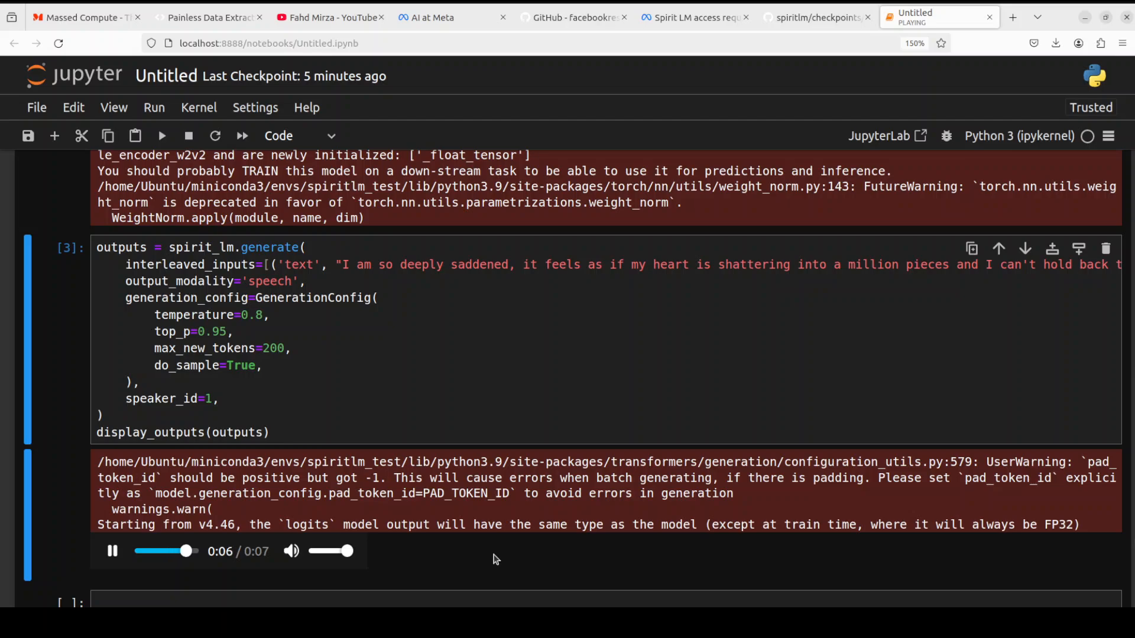
{"action": "left_click", "coordinate": [113, 551]}
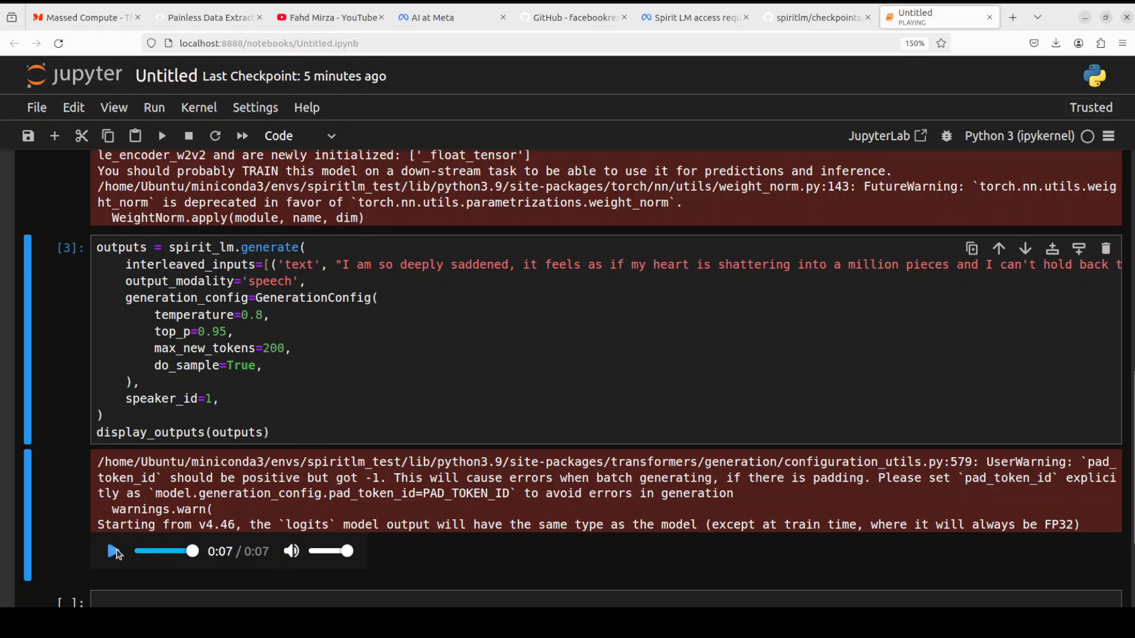
{"action": "left_click", "coordinate": [113, 551]}
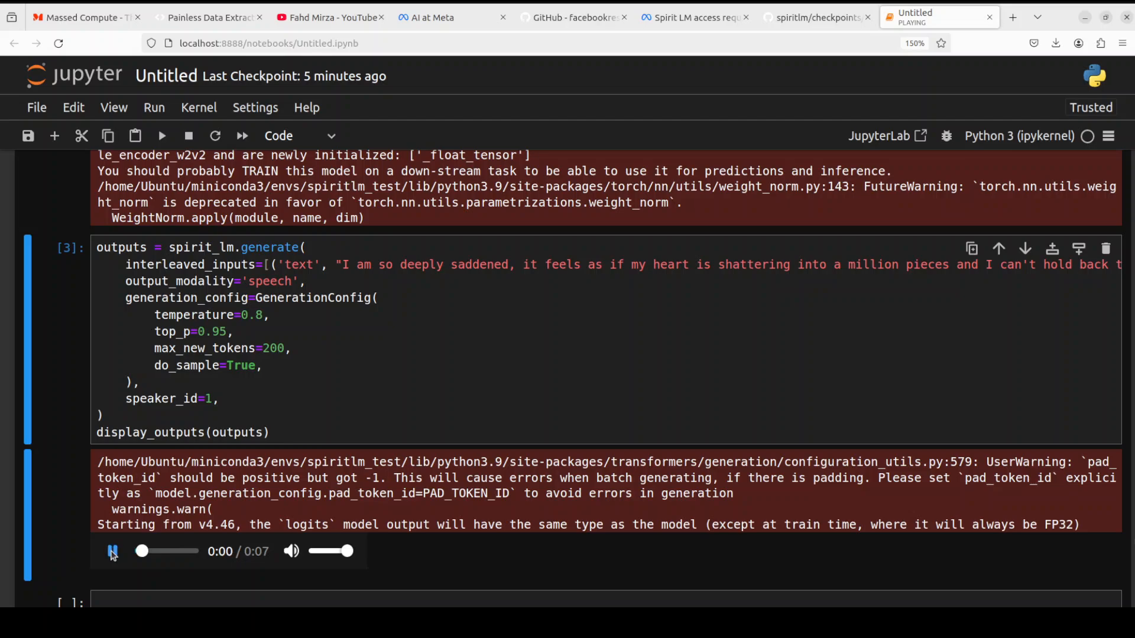
{"action": "left_click", "coordinate": [113, 551]}
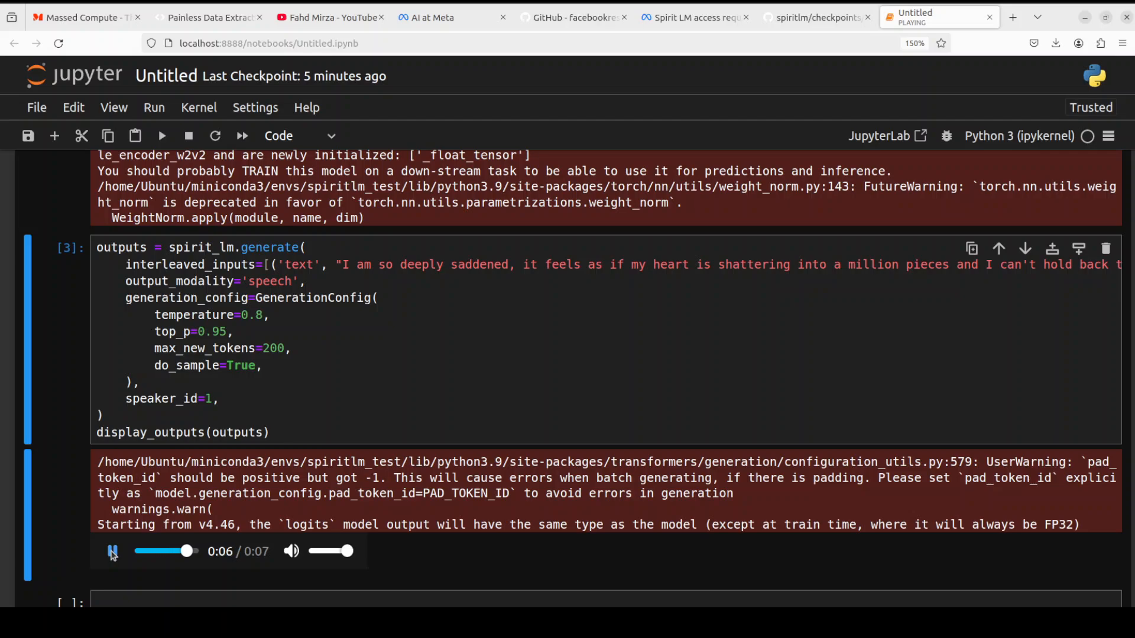
{"action": "left_click", "coordinate": [112, 551]}
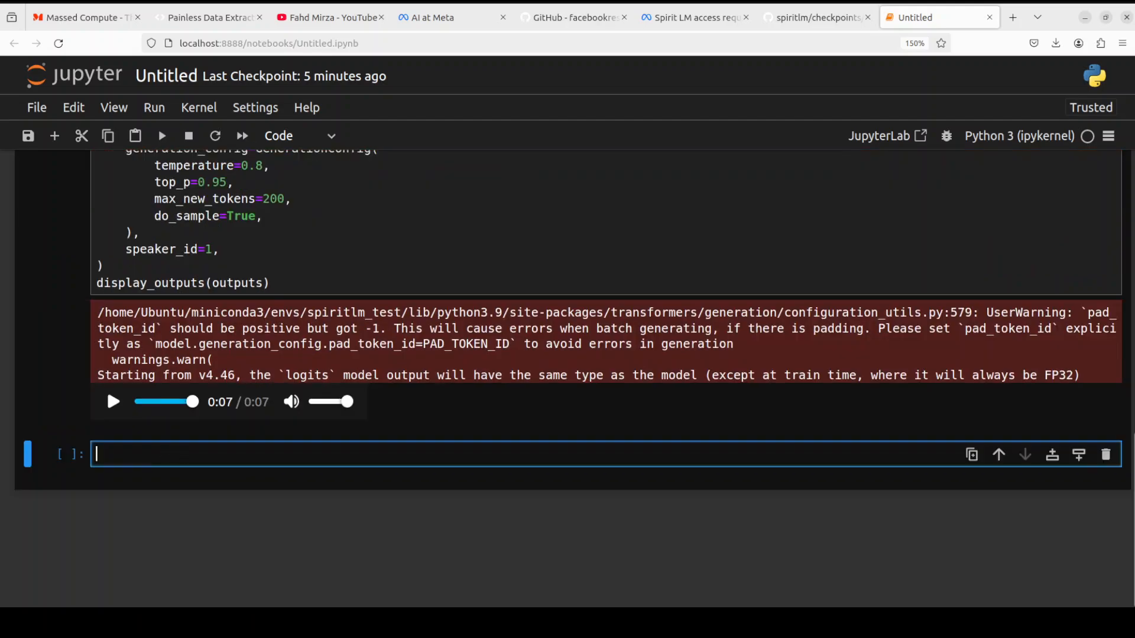
Run the generation cell with the 'Wow!!! Congratulations!!!' excited prompt
{"action": "scroll", "scroll_direction": "down", "scroll_amount": 3}
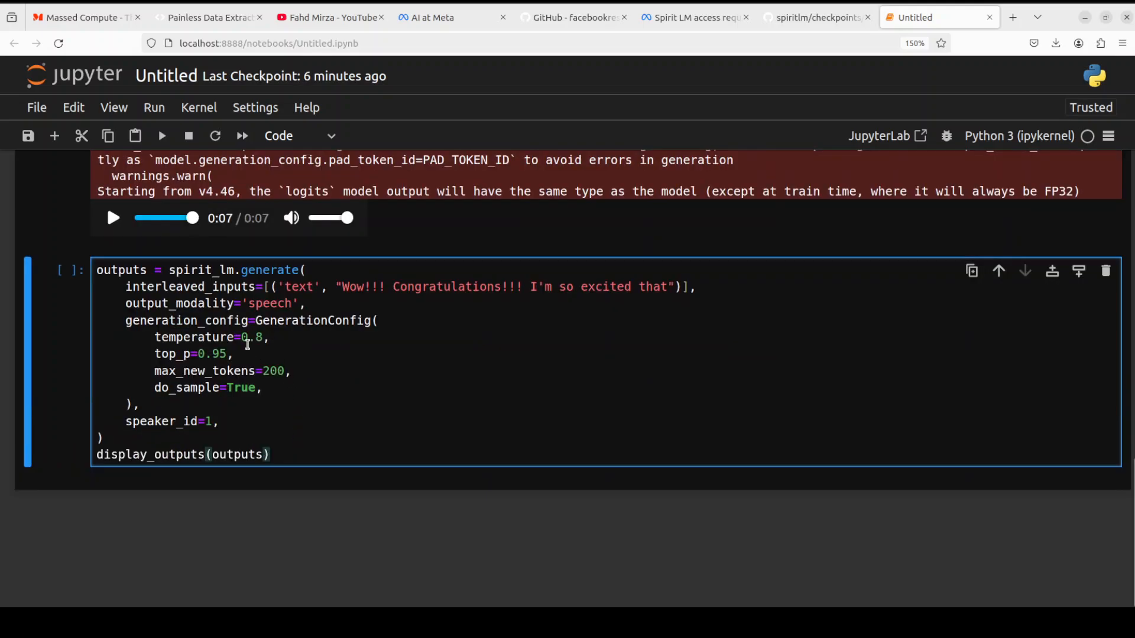
{"action": "left_click", "coordinate": [376, 320]}
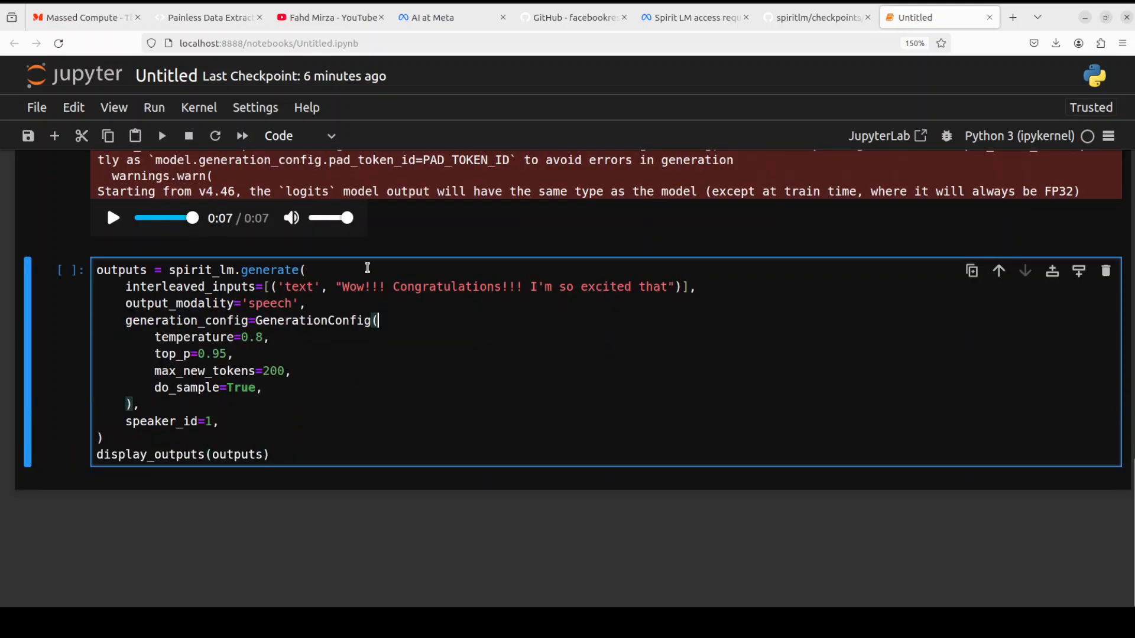
{"action": "key", "text": "shift+enter"}
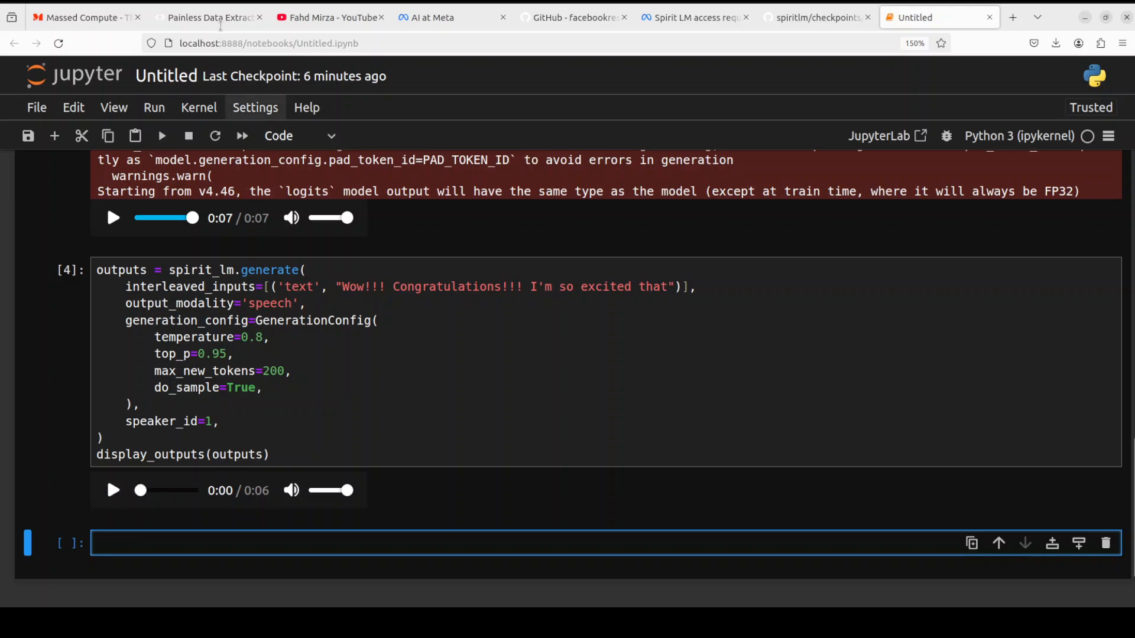
{"action": "left_click", "coordinate": [209, 17]}
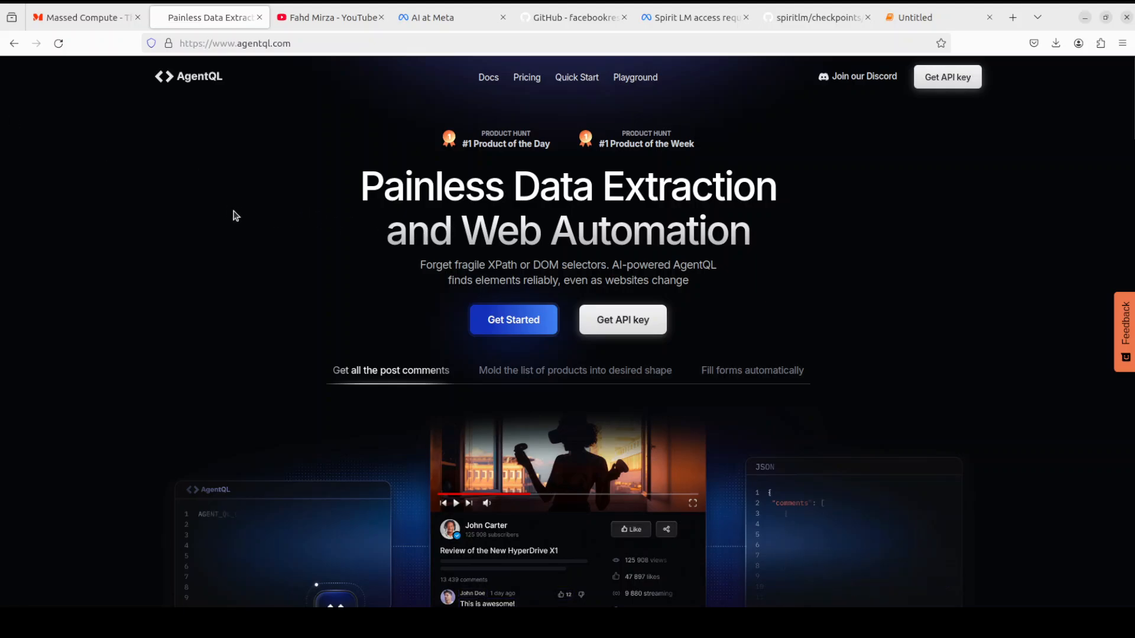
{"action": "left_click", "coordinate": [934, 16]}
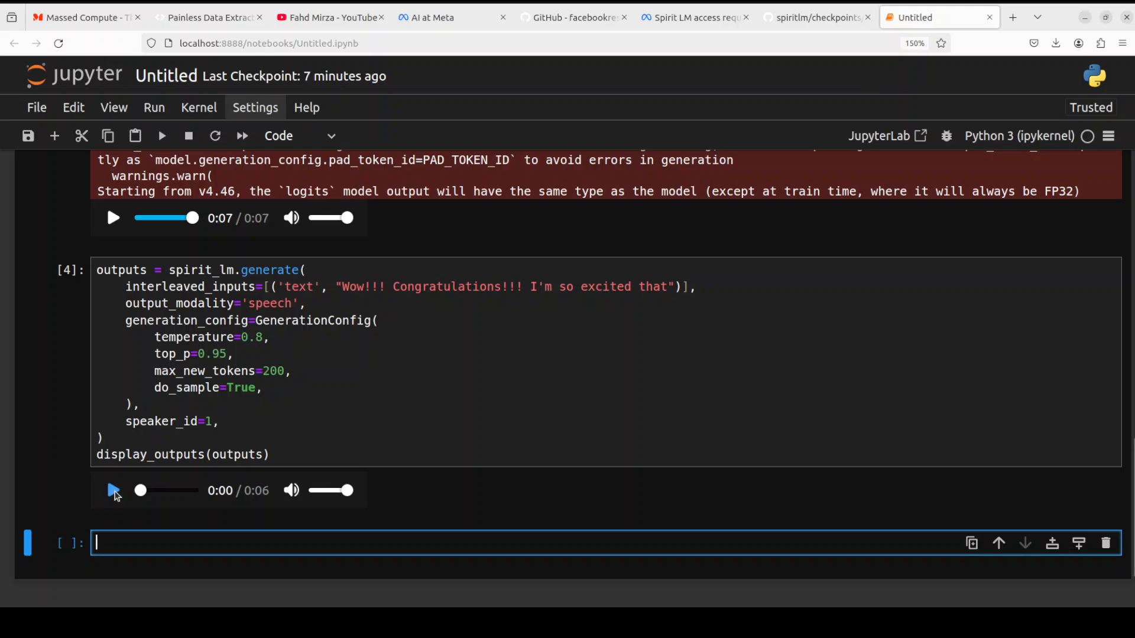
Play the 6-second excited speech clip
{"action": "left_click", "coordinate": [112, 490]}
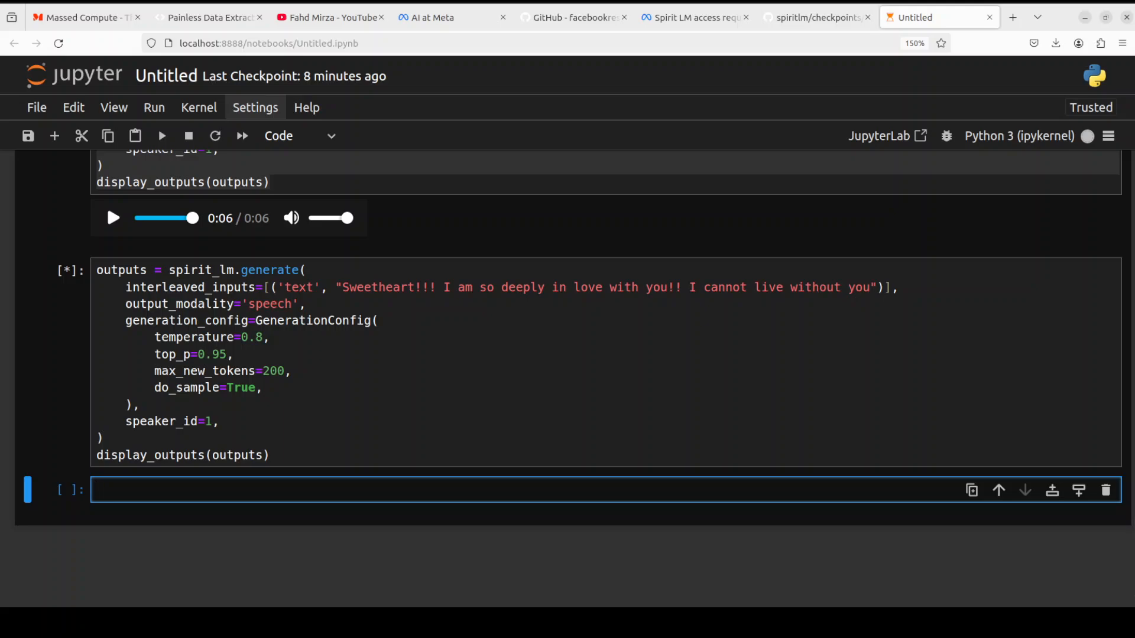
Play the 6-second romantic 'Sweetheart!!!' speech clip to the end
{"action": "left_click", "coordinate": [162, 135]}
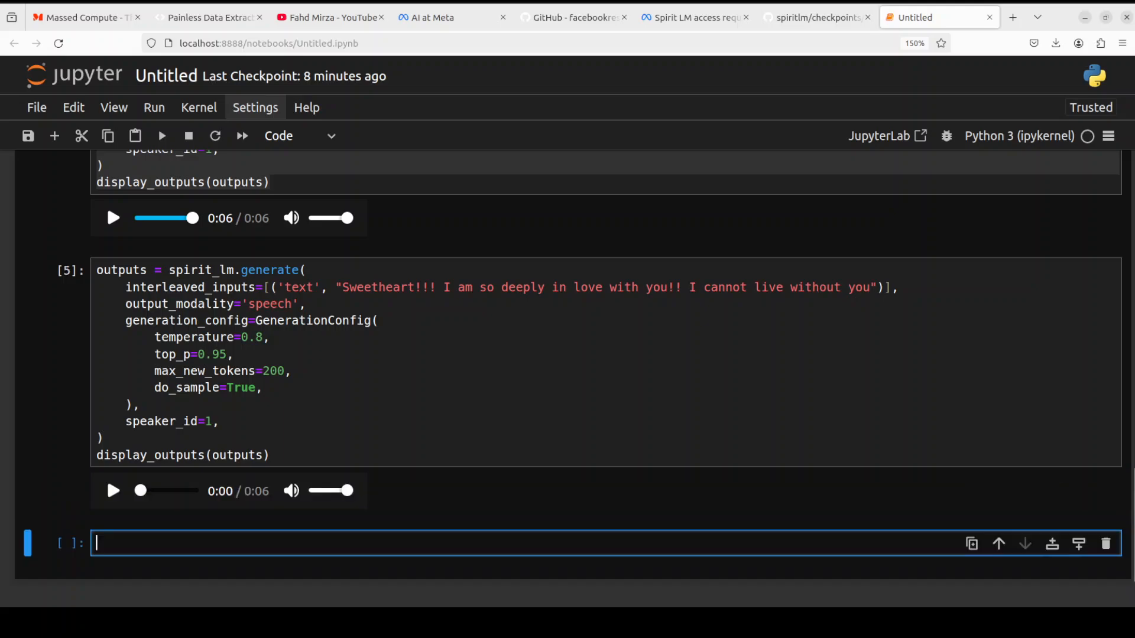
{"action": "left_click", "coordinate": [113, 491]}
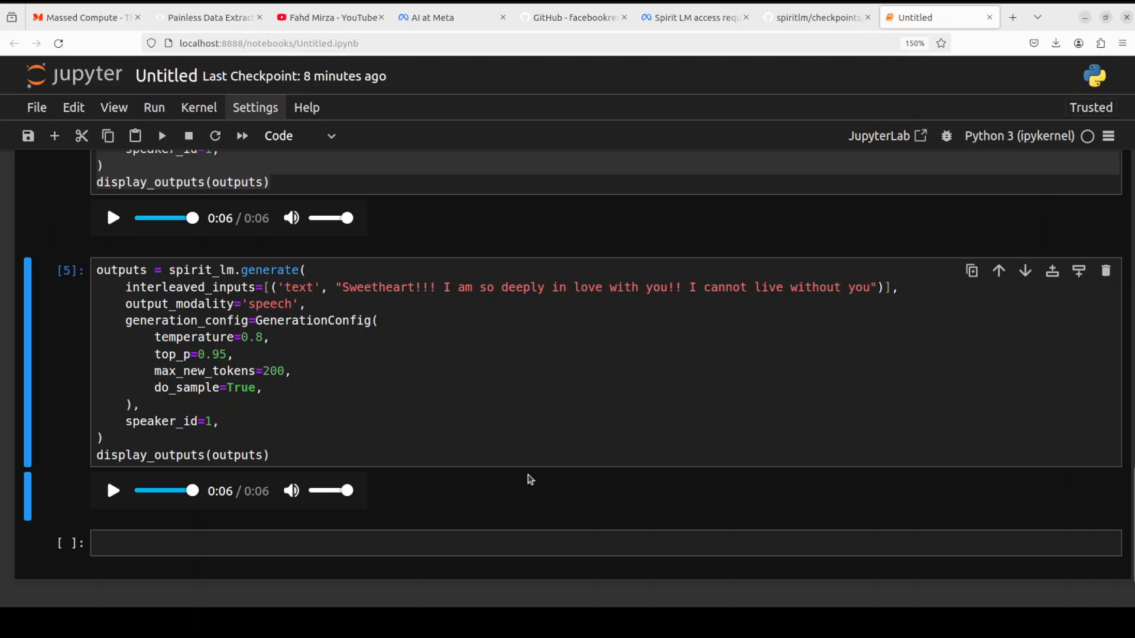
{"action": "mouse_move", "coordinate": [538, 476]}
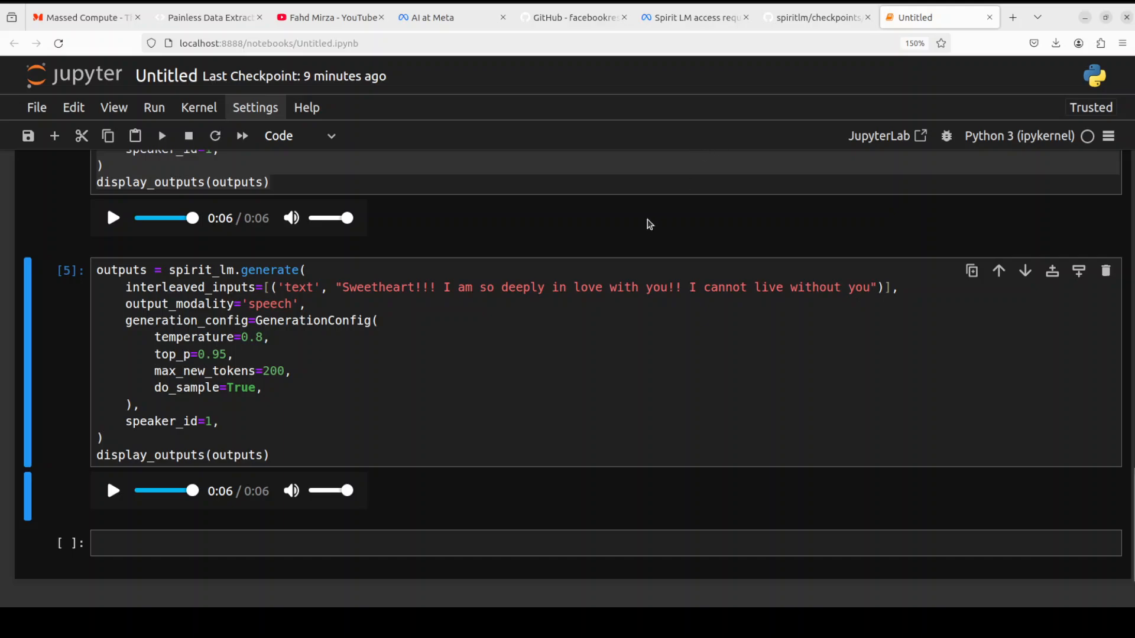
{"action": "mouse_move", "coordinate": [644, 222]}
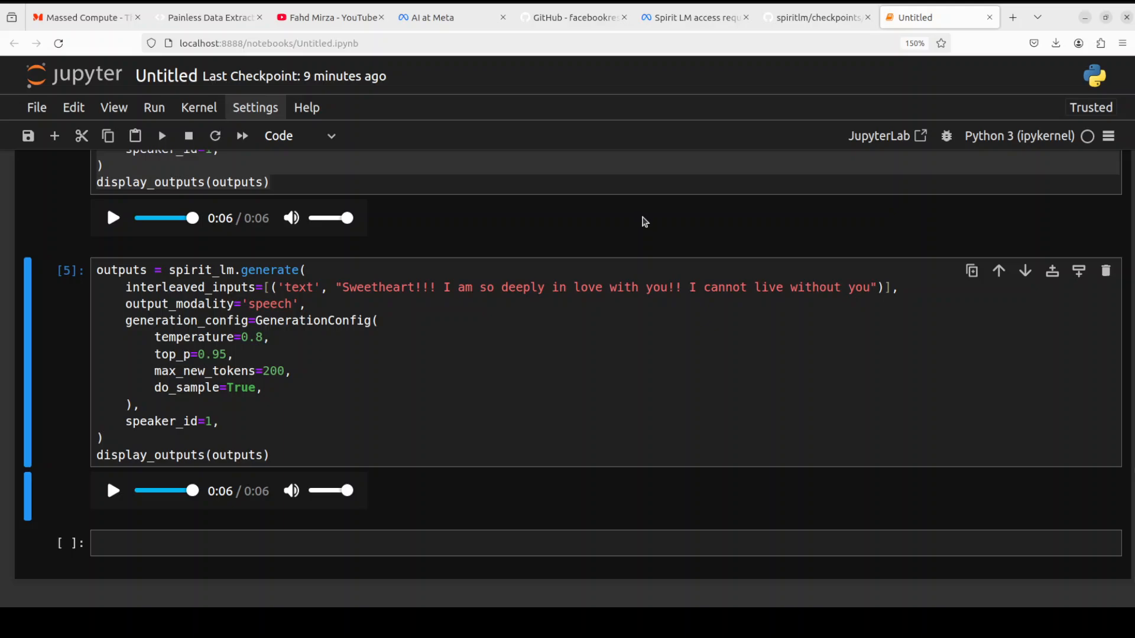
{"action": "mouse_move", "coordinate": [679, 133]}
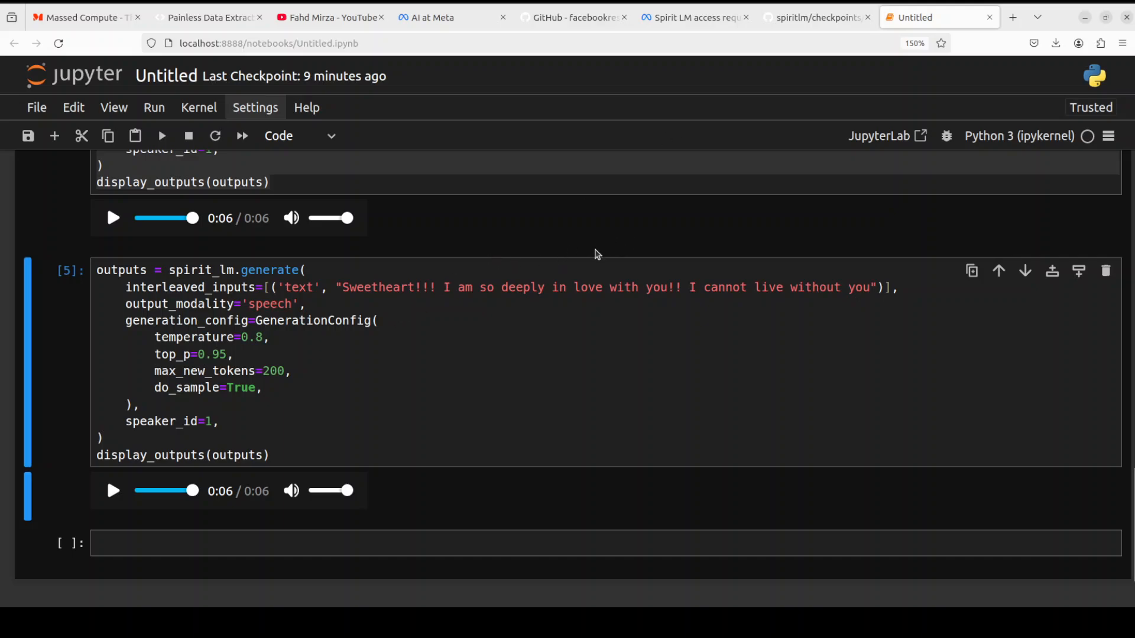
{"action": "mouse_move", "coordinate": [586, 98]}
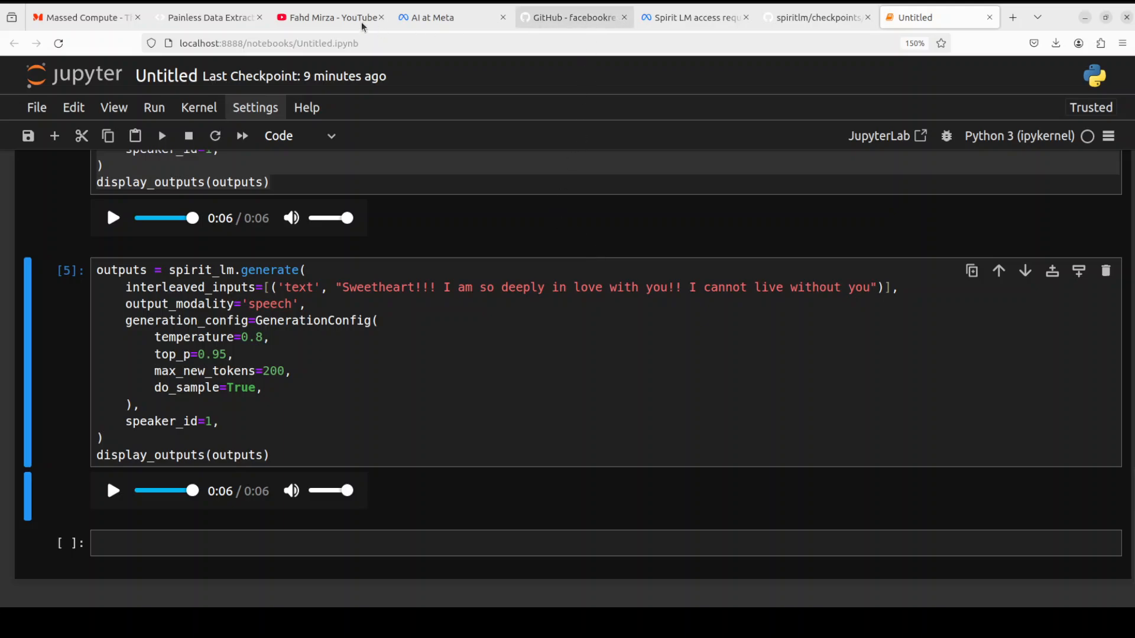
Switch to the YouTube channel tab showing ComfyUI search results
{"action": "left_click", "coordinate": [330, 16]}
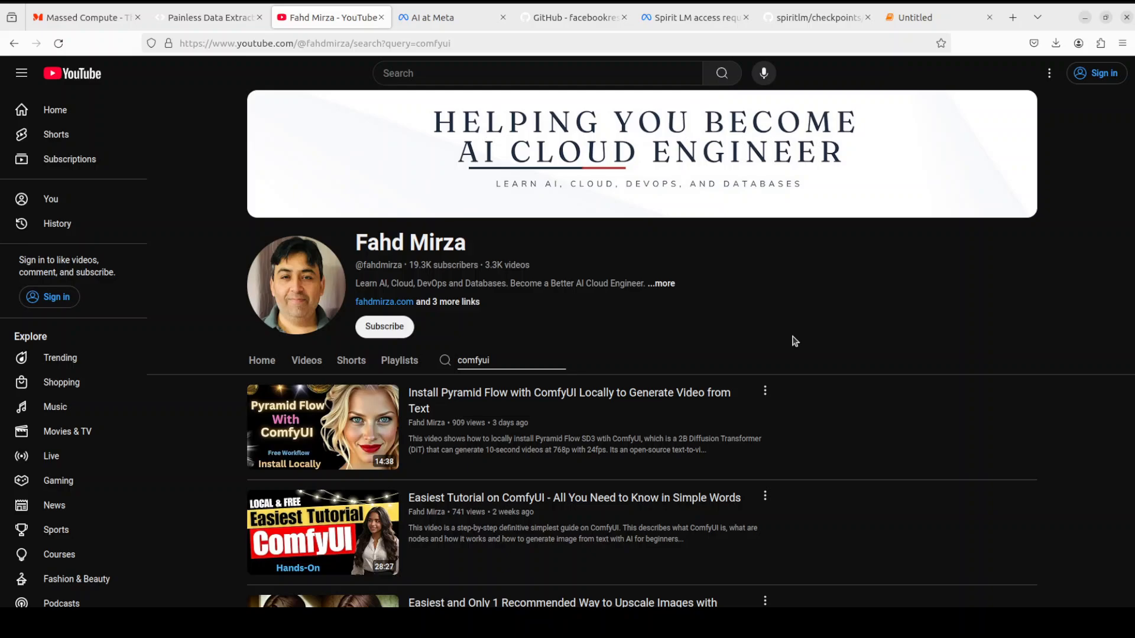
{"action": "mouse_move", "coordinate": [336, 458]}
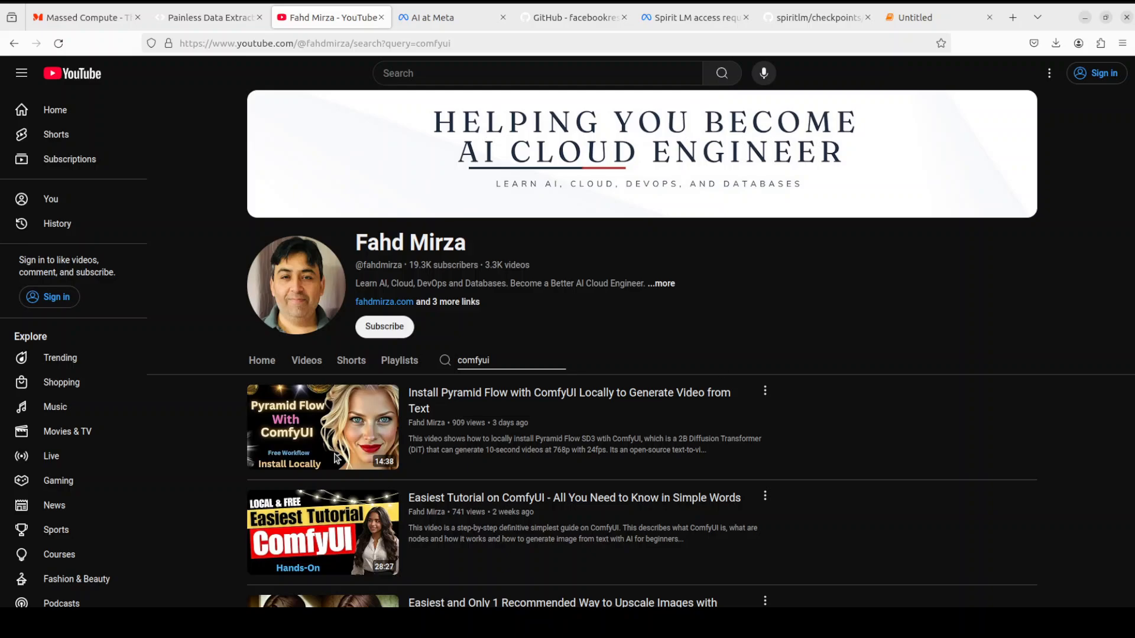